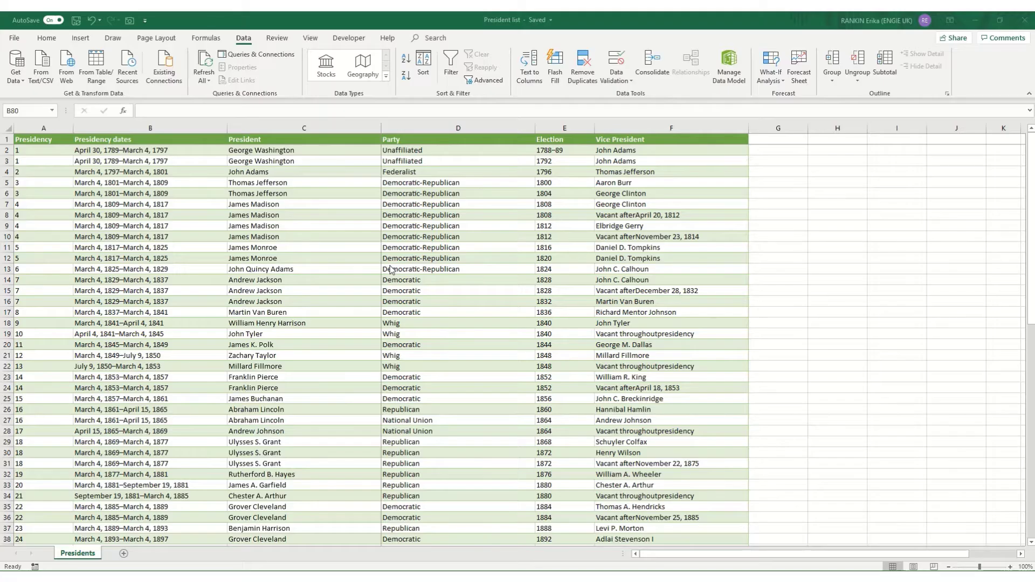
pyautogui.moveTo(670, 185)
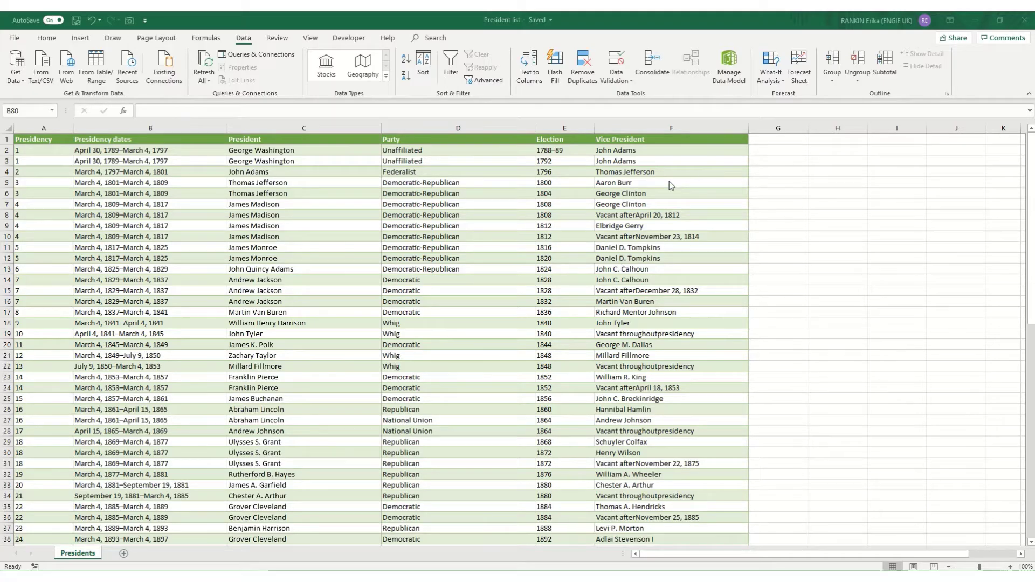
pyautogui.moveTo(648, 184)
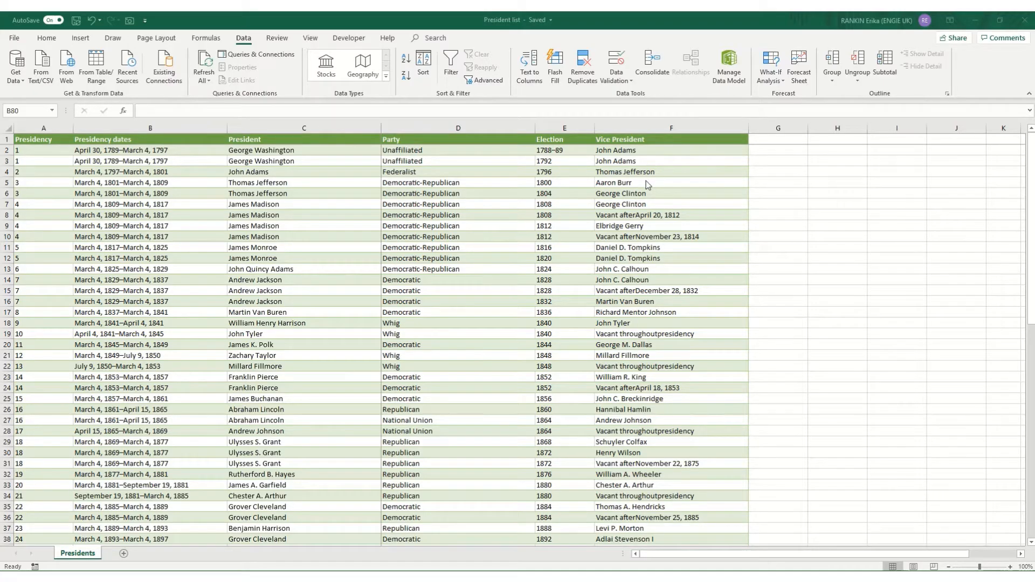
pyautogui.moveTo(671, 218)
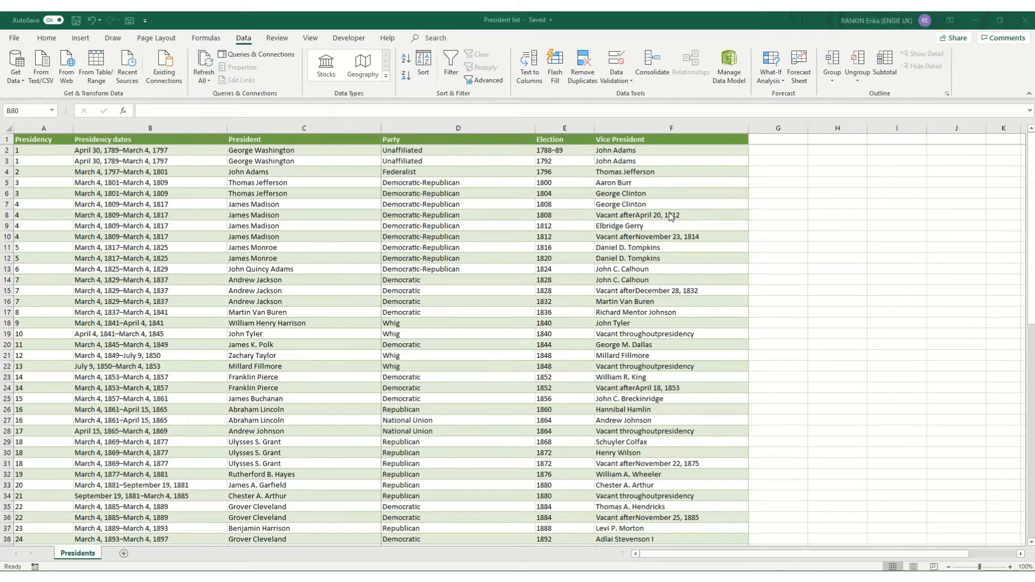
# Copy Thomas Jefferson from F4 and paste it into H4 with Ctrl+C / Ctrl+V.
pyautogui.click(670, 171)
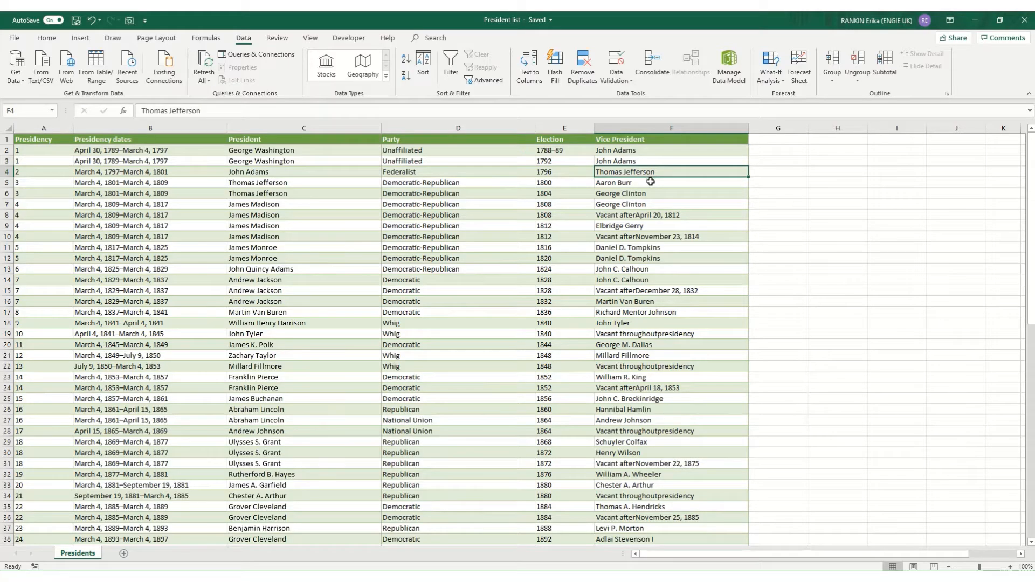
pyautogui.moveTo(656, 211)
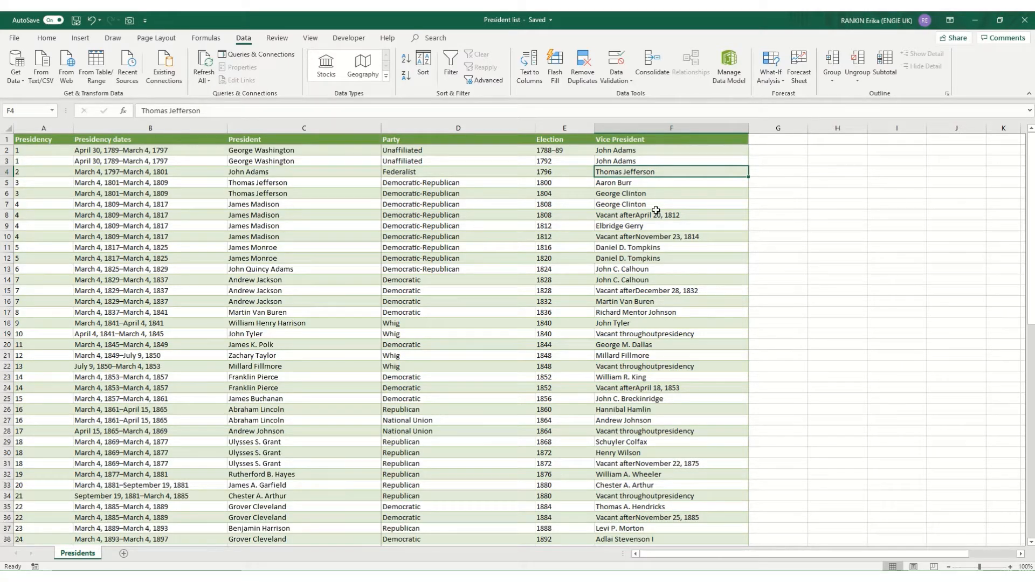
pyautogui.press('ctrl+c')
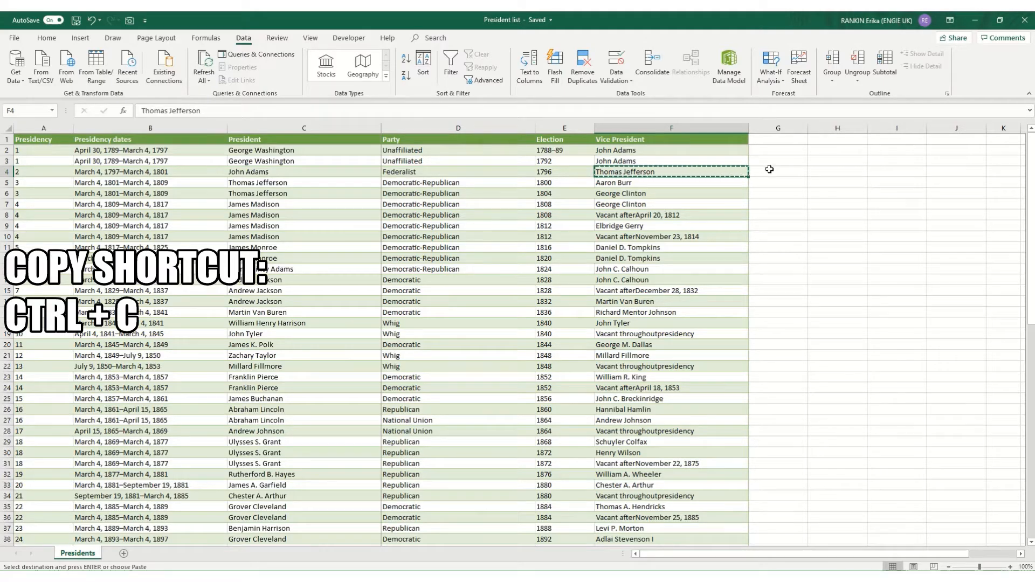
pyautogui.click(837, 171)
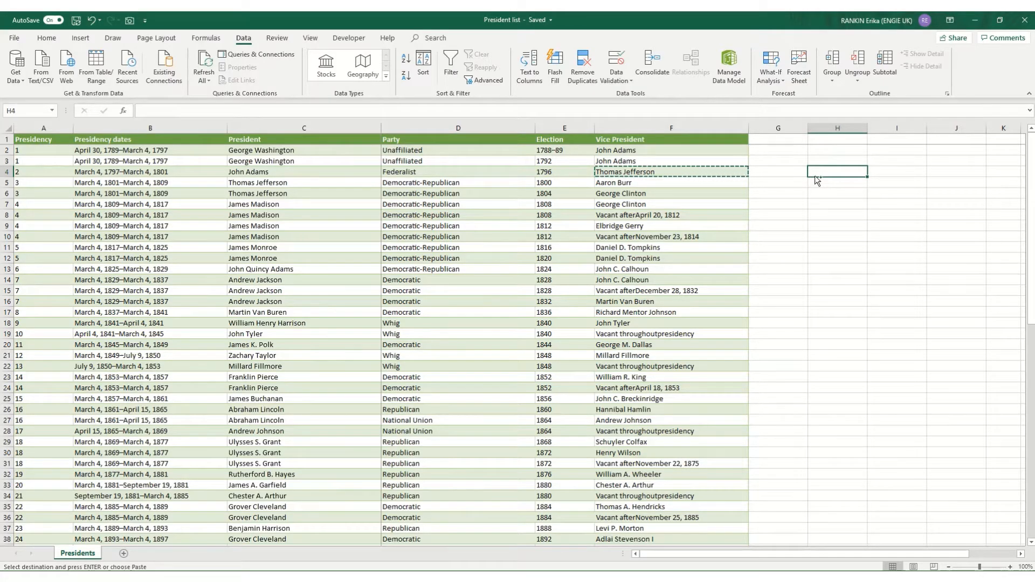
pyautogui.press('ctrl+v')
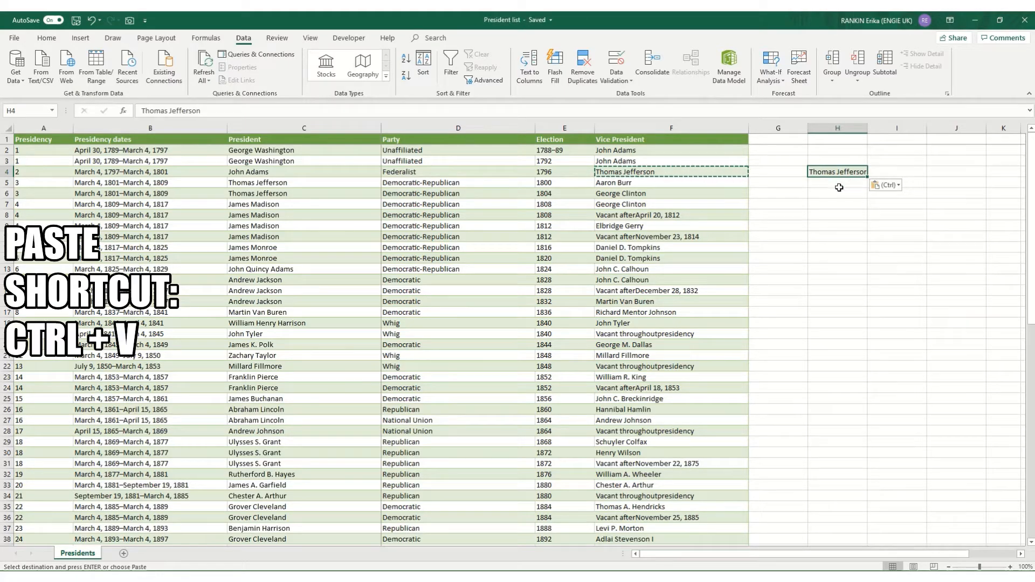
pyautogui.moveTo(830, 170)
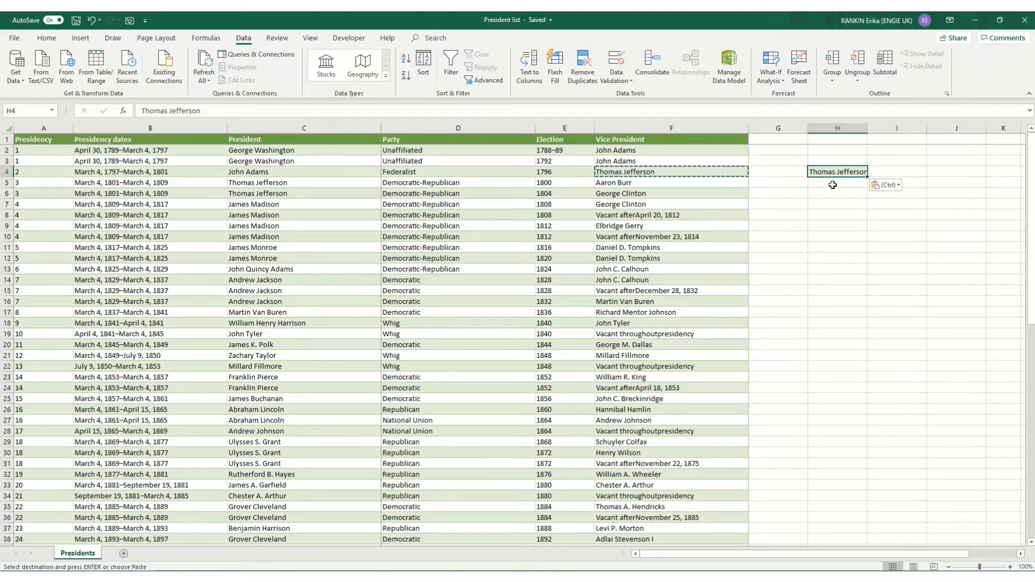
# Paste Thomas Jefferson into H5 as values only via Paste Special.
pyautogui.click(837, 183)
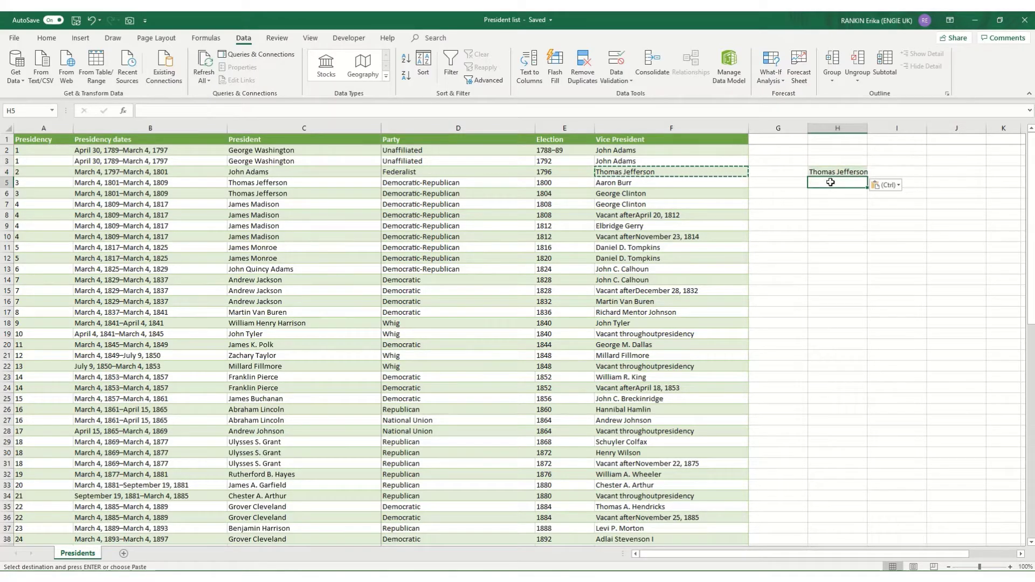
pyautogui.moveTo(831, 189)
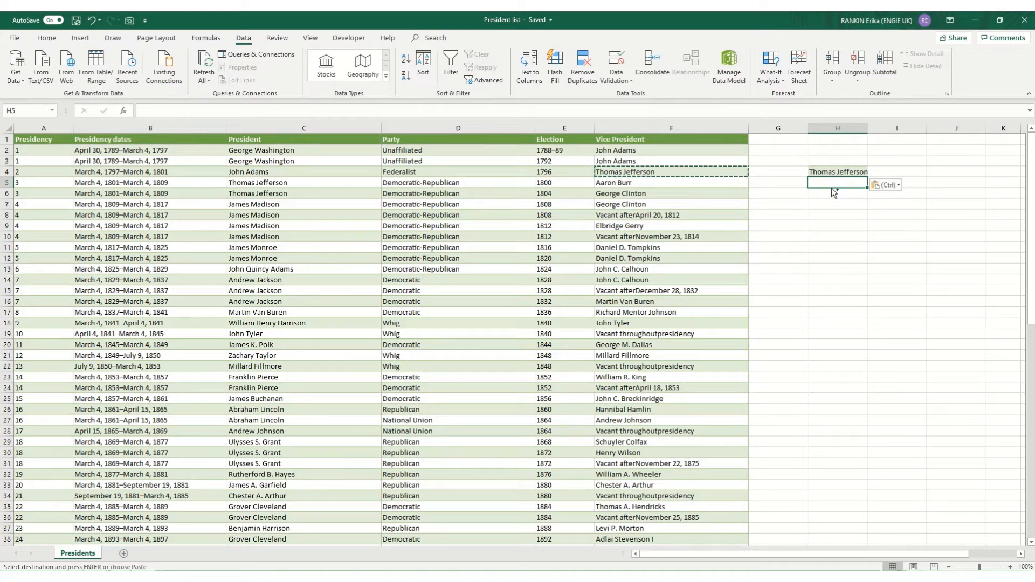
pyautogui.press('ctrl+alt+v')
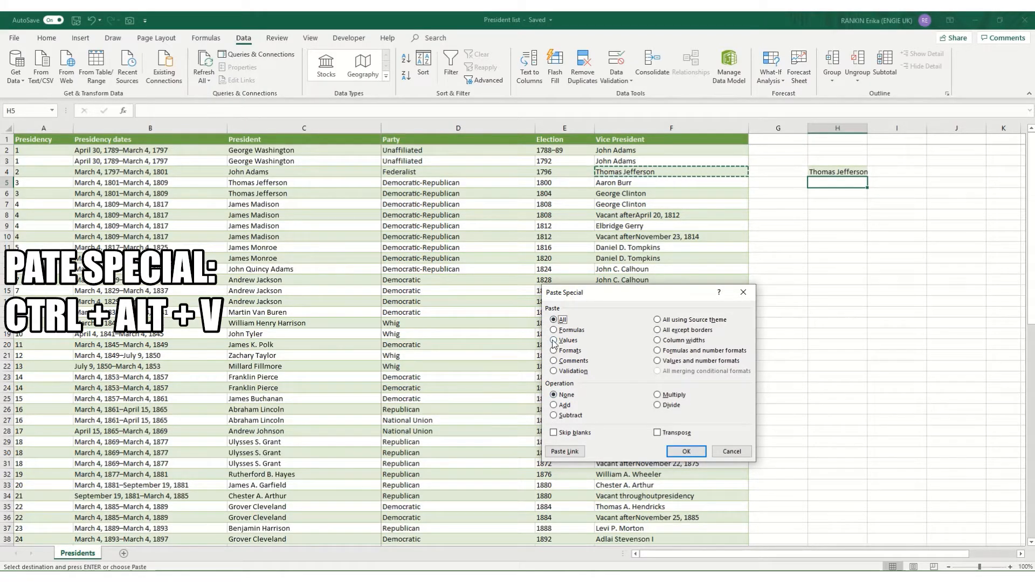
pyautogui.click(553, 340)
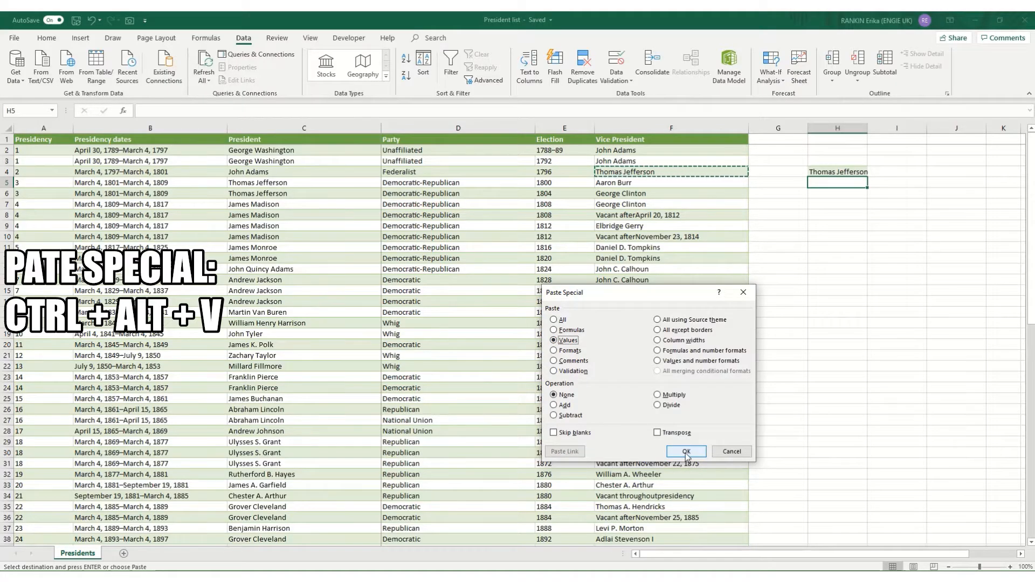
pyautogui.click(686, 452)
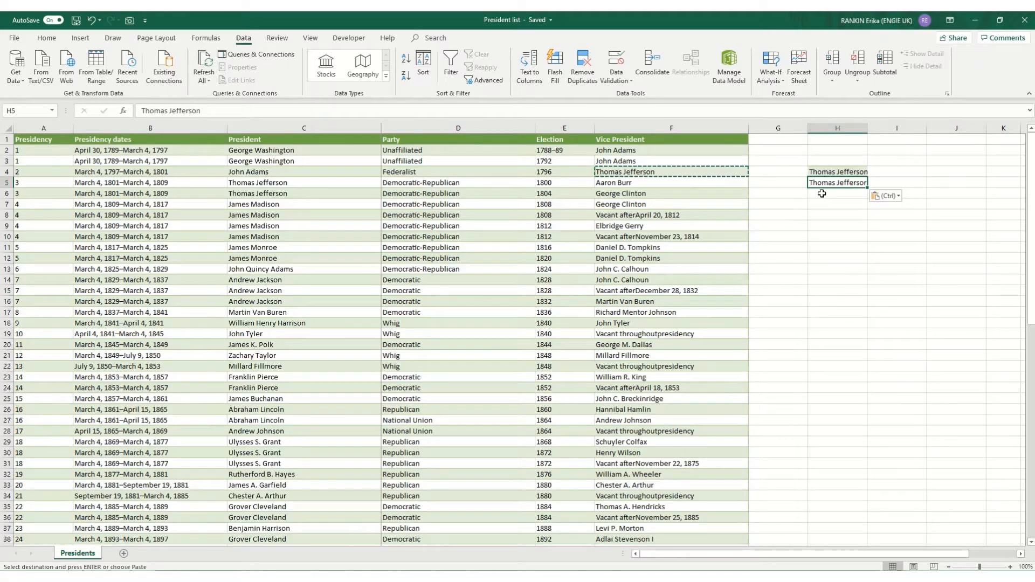
# Paste only the source cell's formatting into H6 via Paste Special.
pyautogui.click(837, 193)
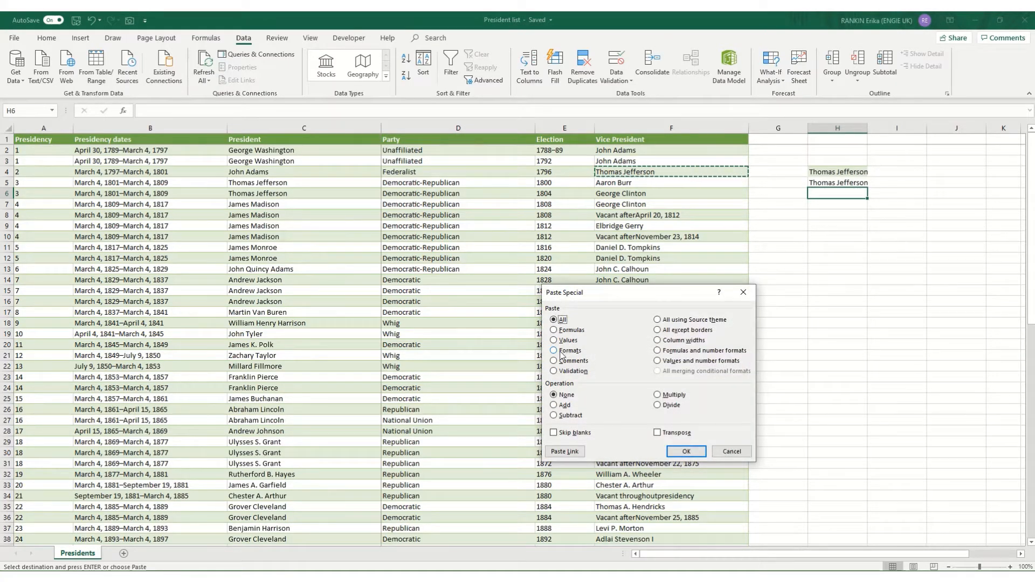
pyautogui.click(554, 351)
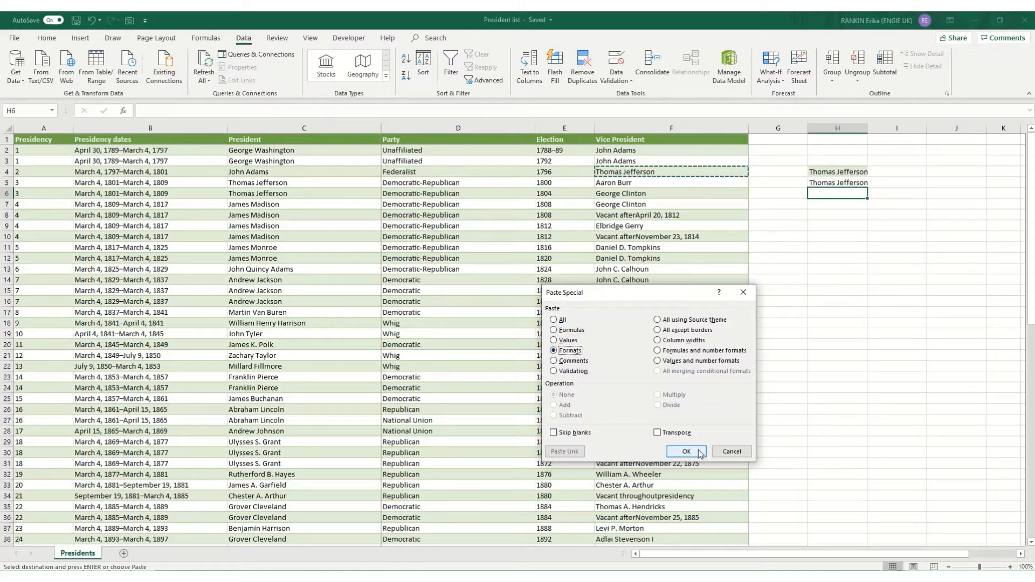
pyautogui.click(684, 452)
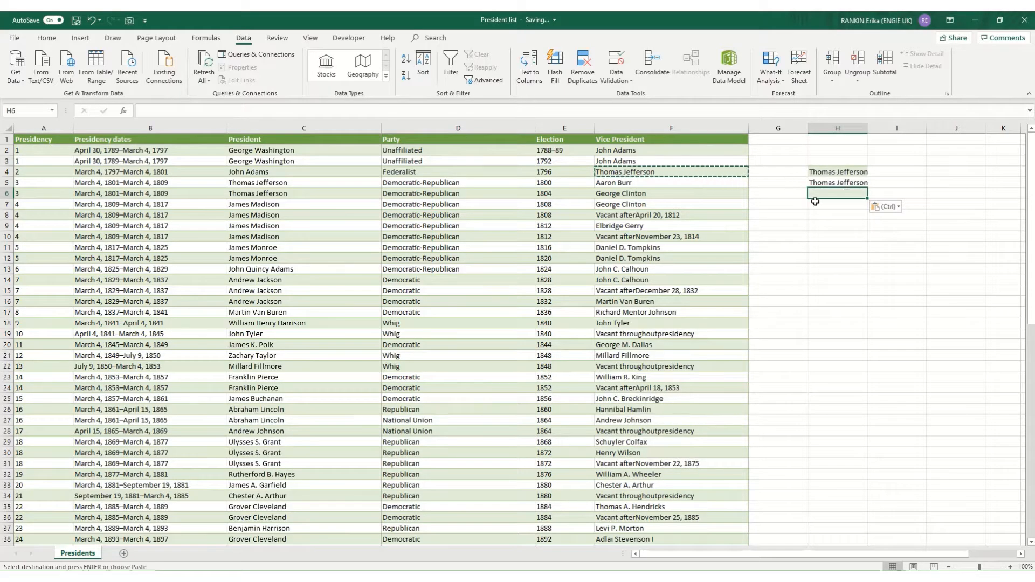
pyautogui.moveTo(784, 254)
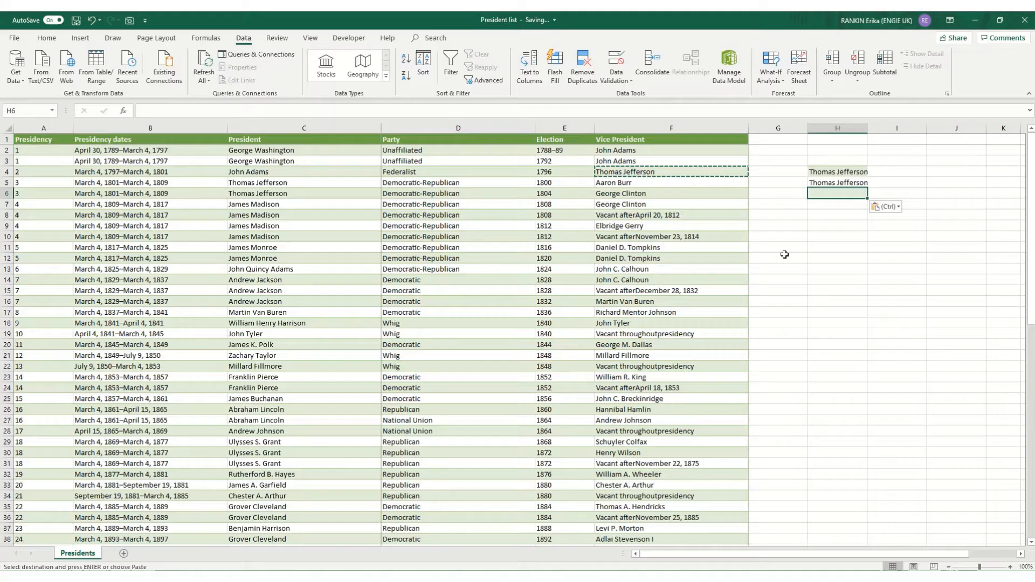
# Paste into I6 via Paste Special, trying the Values and Comments options.
pyautogui.click(896, 193)
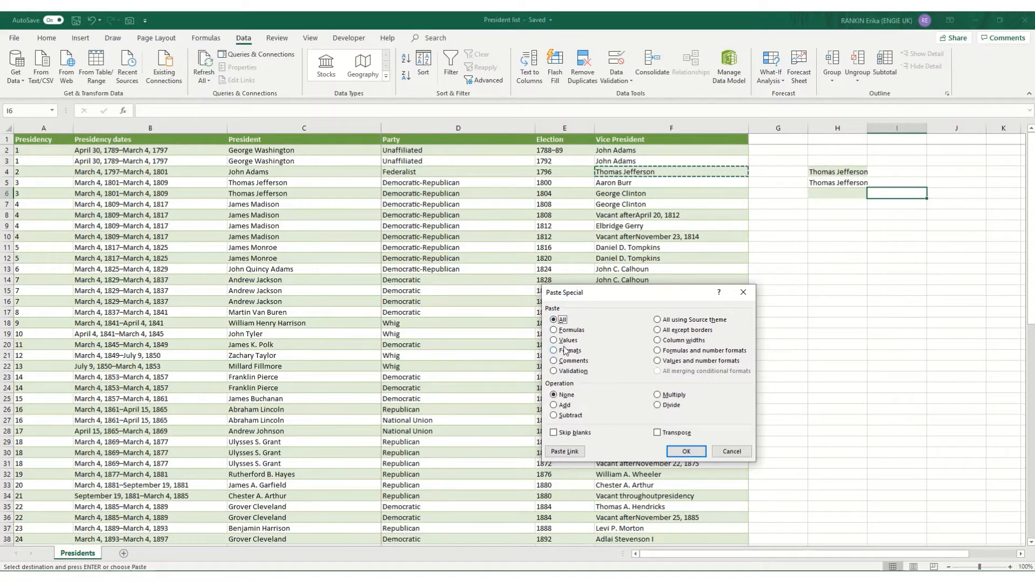
pyautogui.click(554, 340)
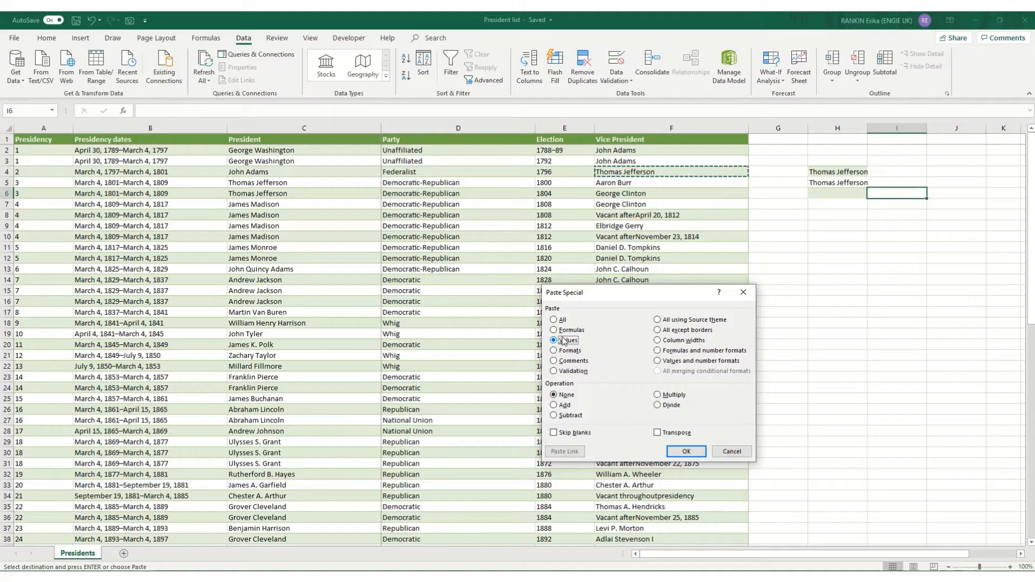
pyautogui.click(554, 340)
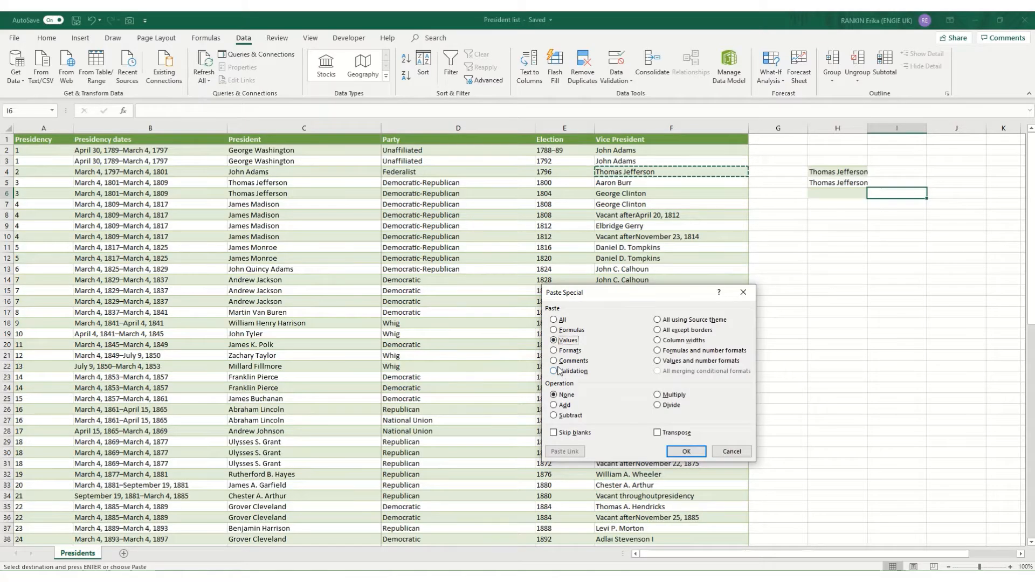
pyautogui.click(554, 360)
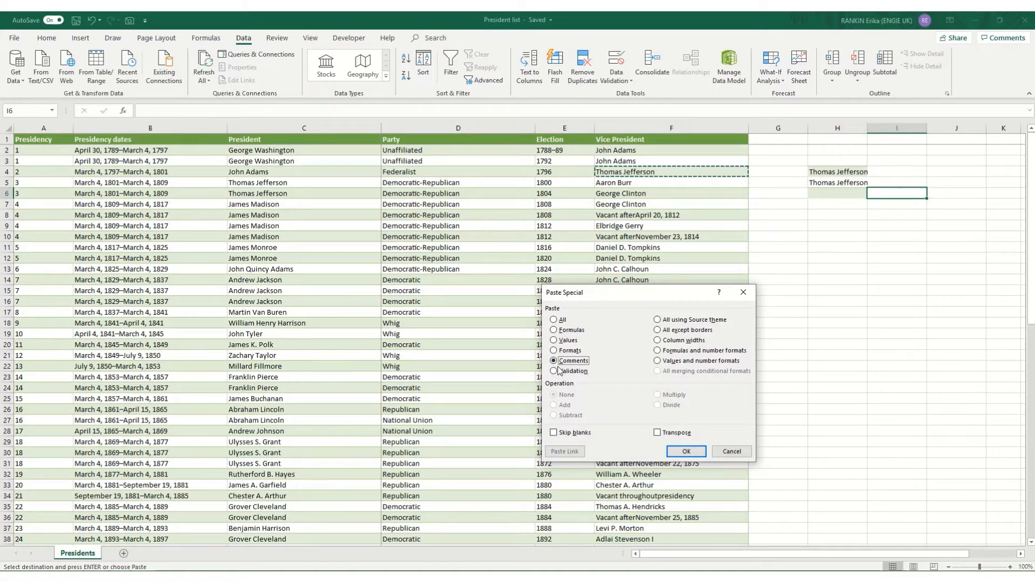
pyautogui.moveTo(870, 233)
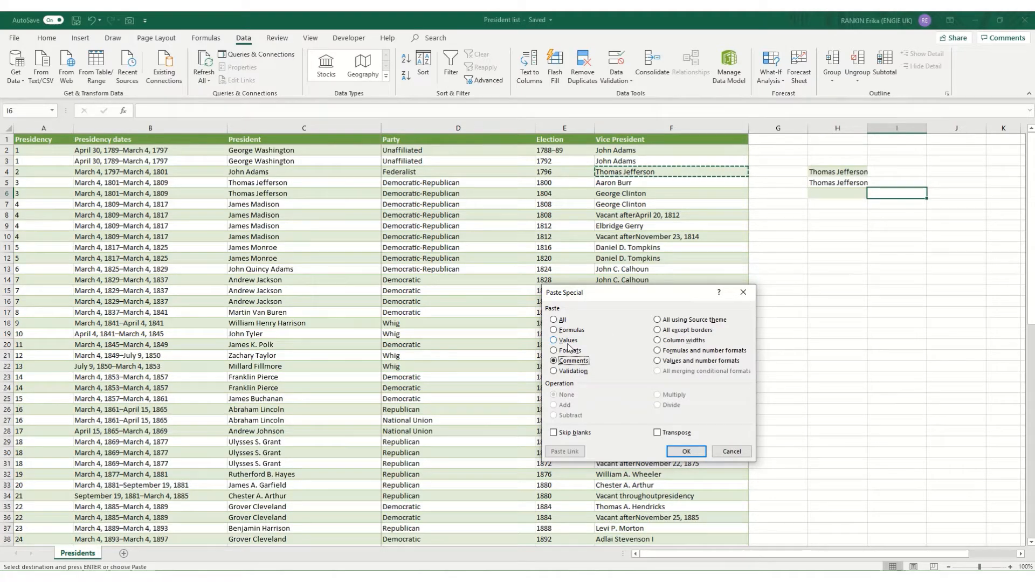
pyautogui.click(686, 452)
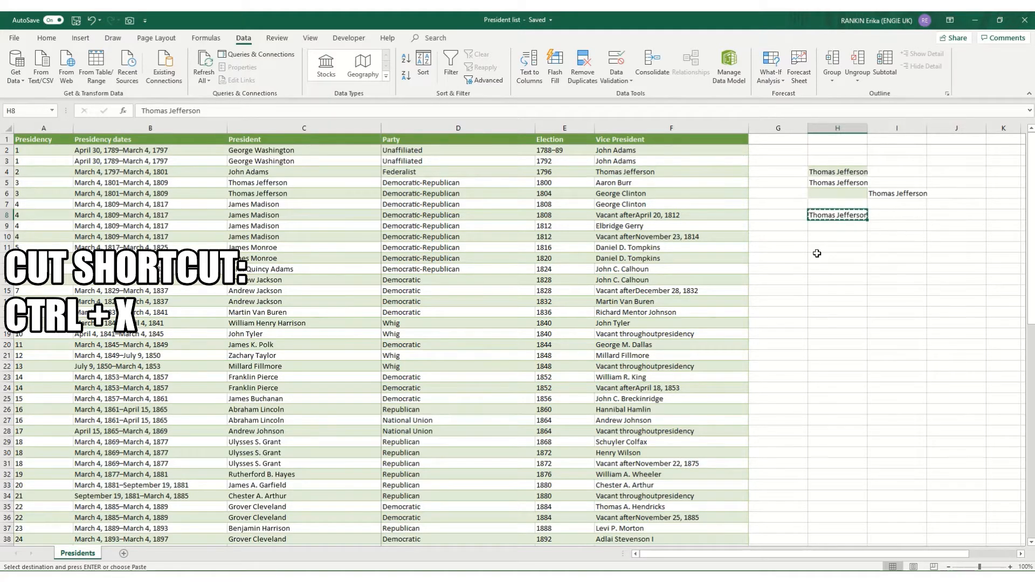
# Move the cut name into I9, then return to H4 and start editing with F2.
pyautogui.click(896, 225)
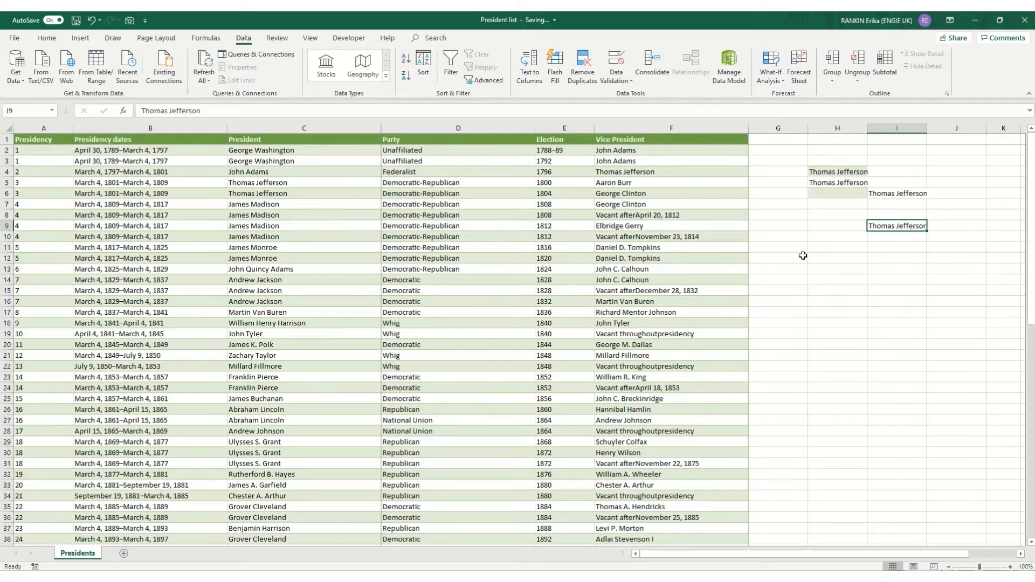
pyautogui.click(837, 172)
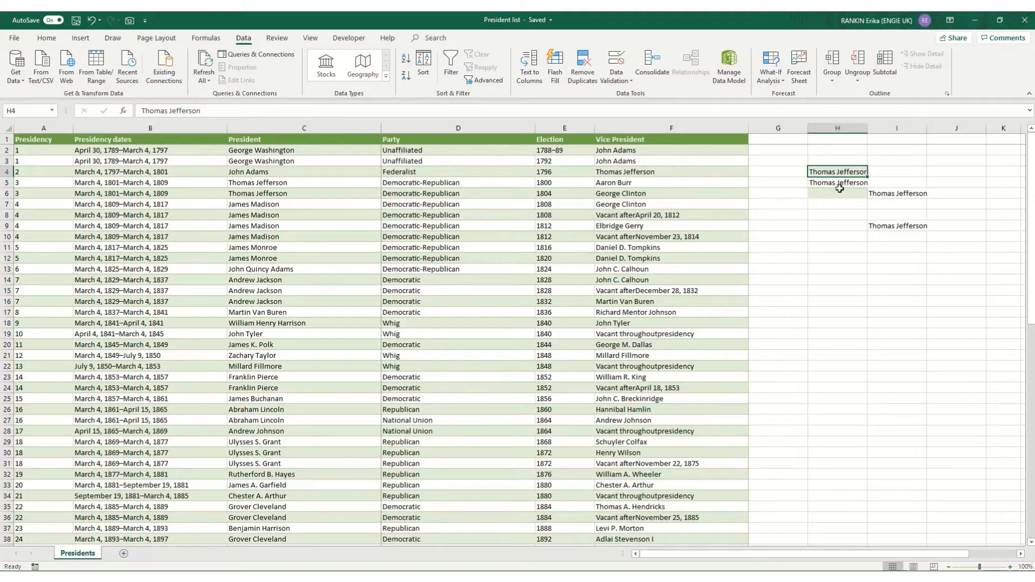
pyautogui.press('f2')
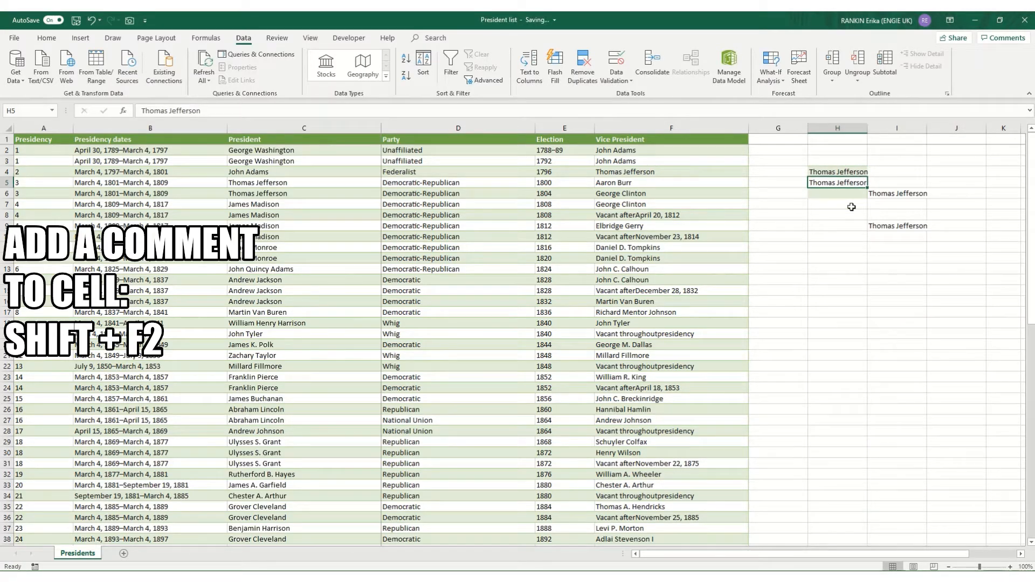
# Add a note to H5 with Shift+F2 and finish editing it.
pyautogui.press('shift+f2')
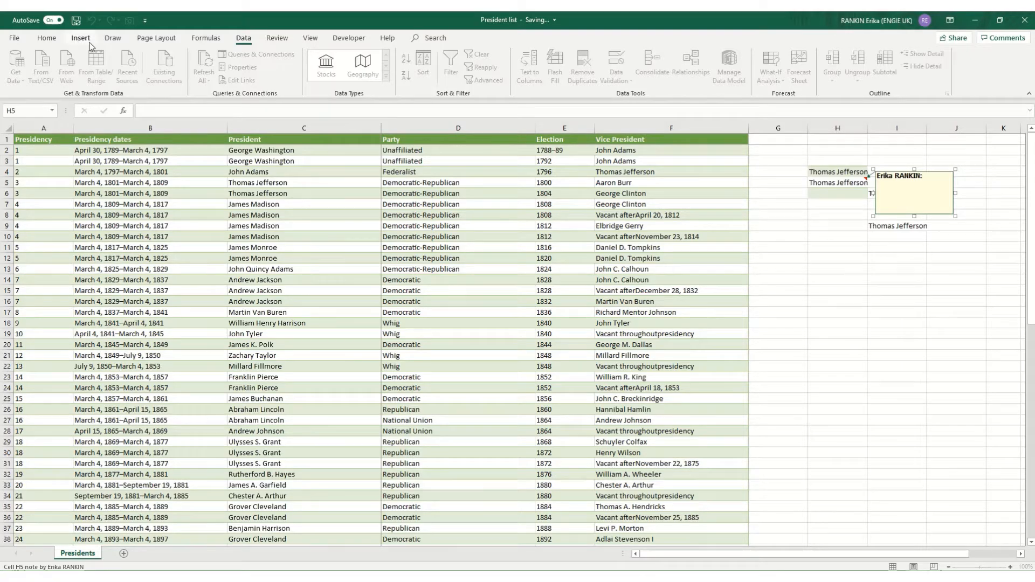
pyautogui.click(836, 215)
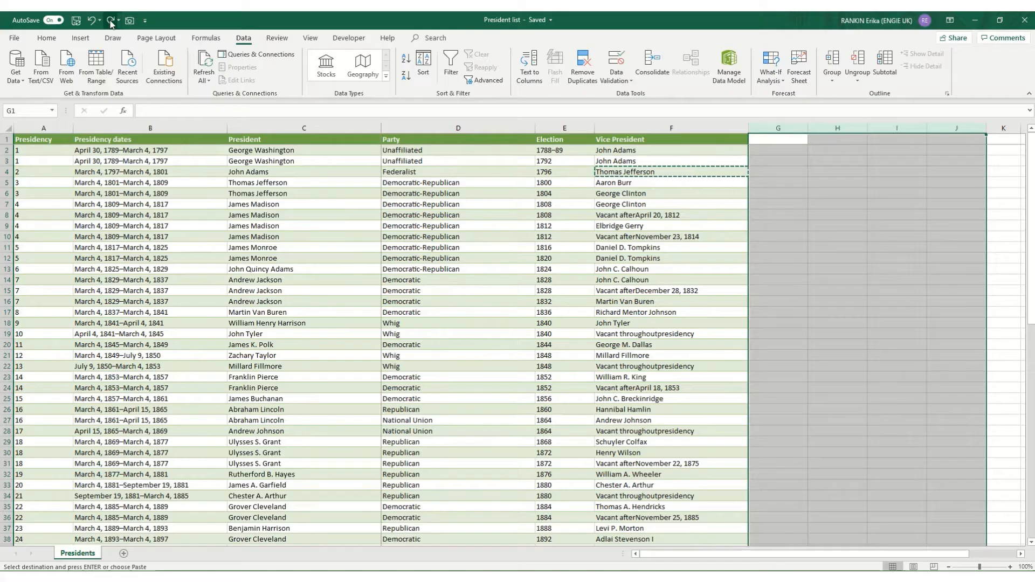
# Insert a spare sheet, remove it from its tab menu, and select a cell in the table.
pyautogui.click(157, 554)
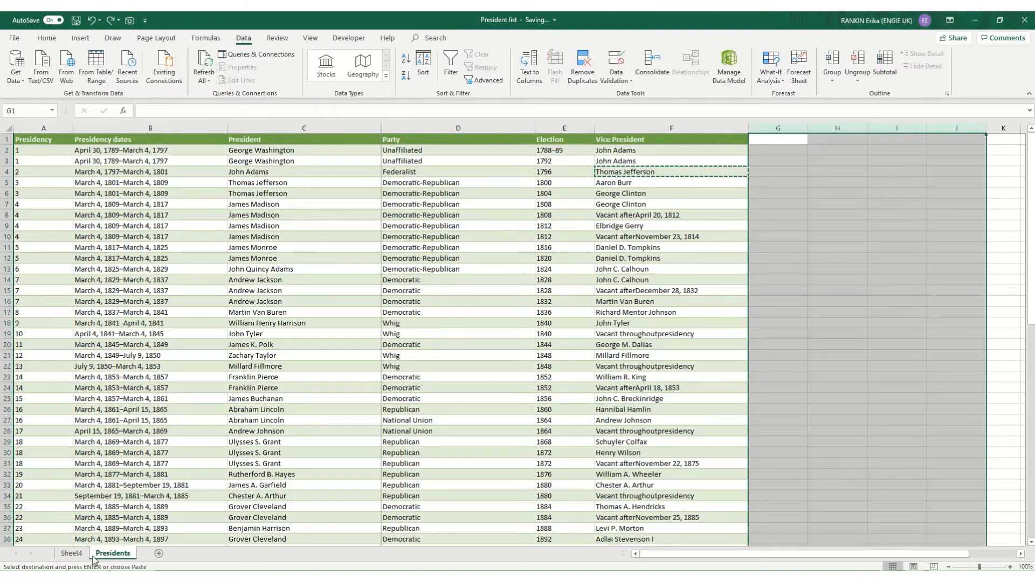
pyautogui.rightClick(71, 553)
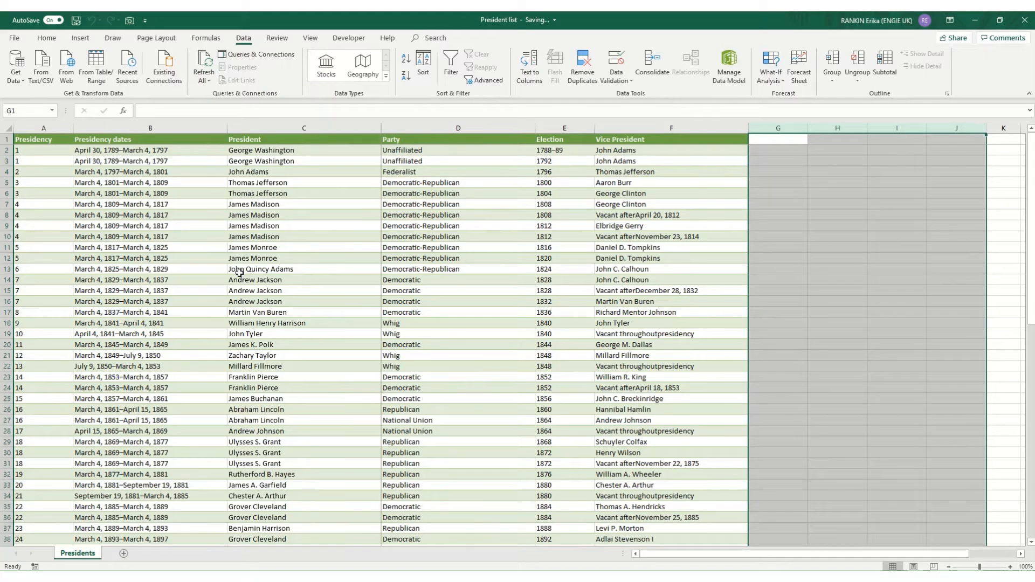
pyautogui.click(150, 279)
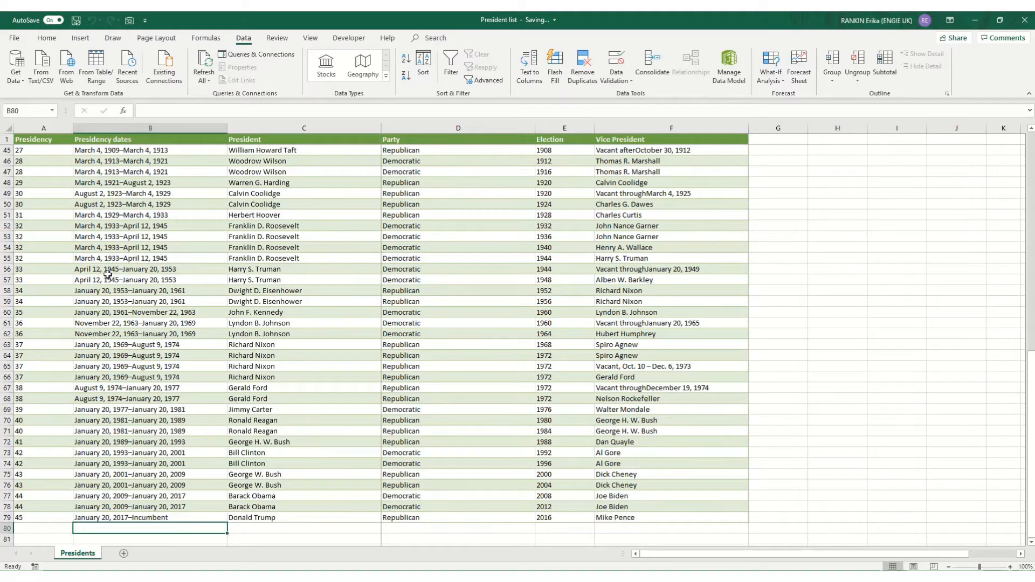
pyautogui.press('ctrl+d')
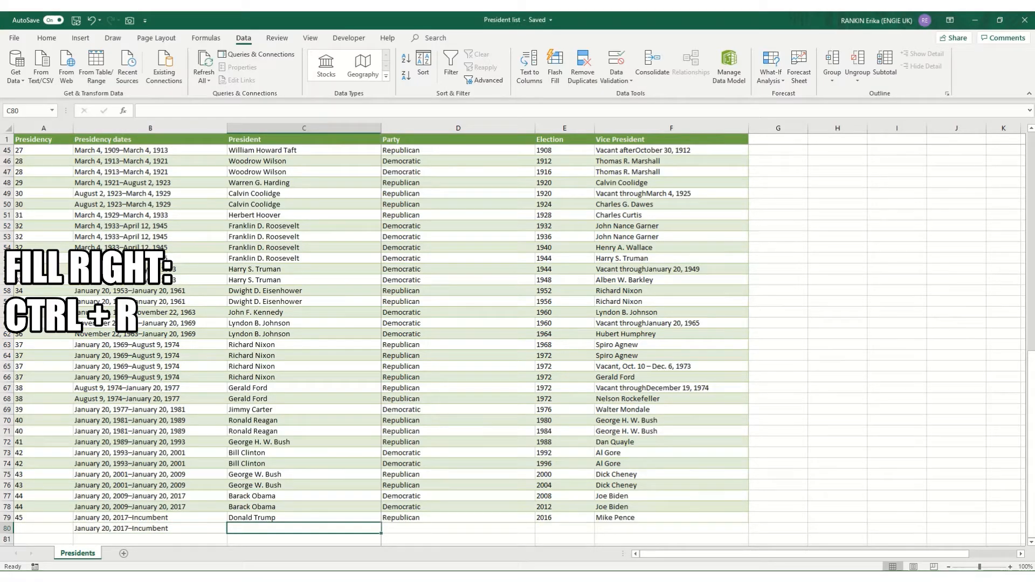
pyautogui.press('ctrl+r')
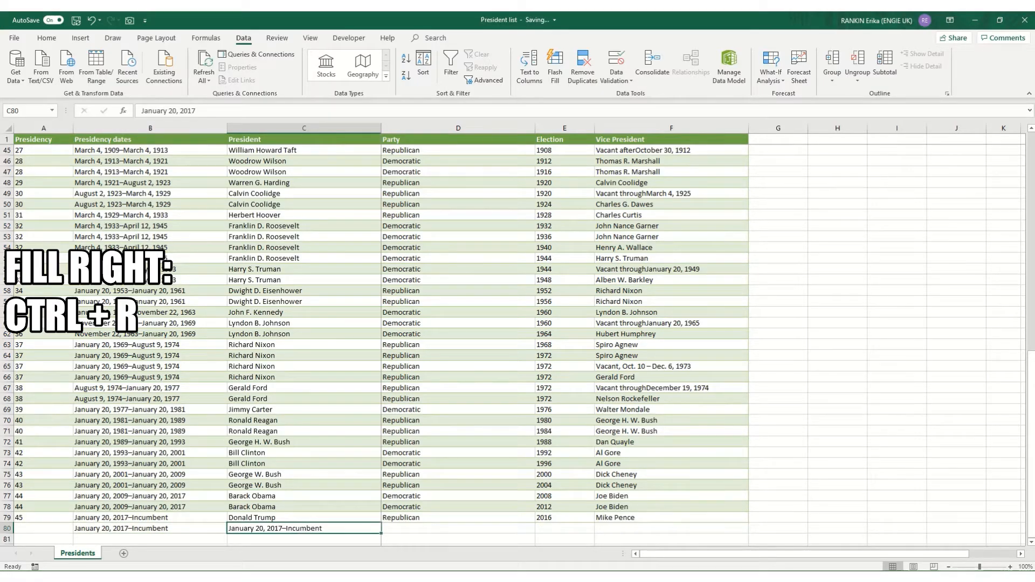
pyautogui.press('ctrl+r')
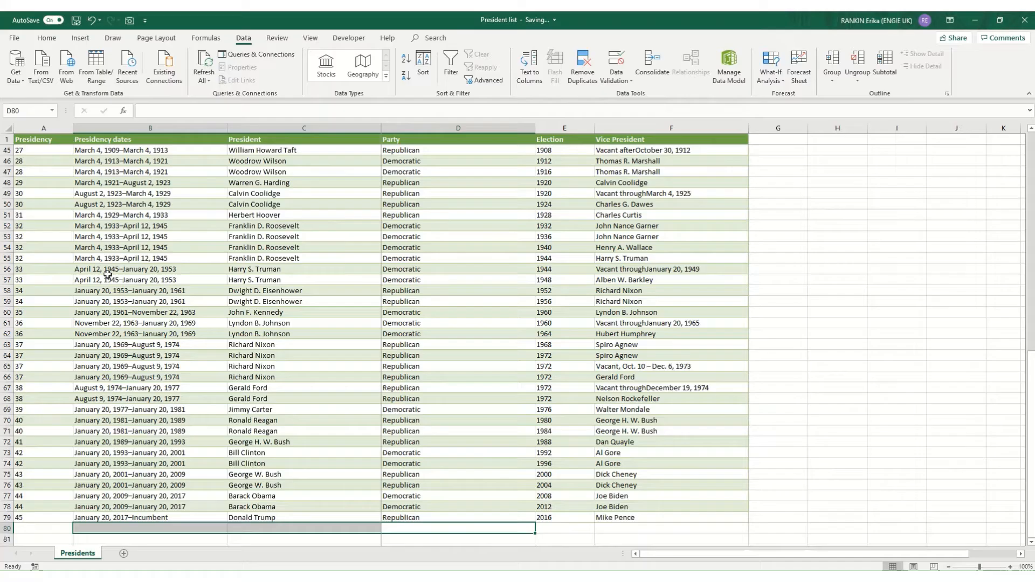
pyautogui.moveTo(310, 461)
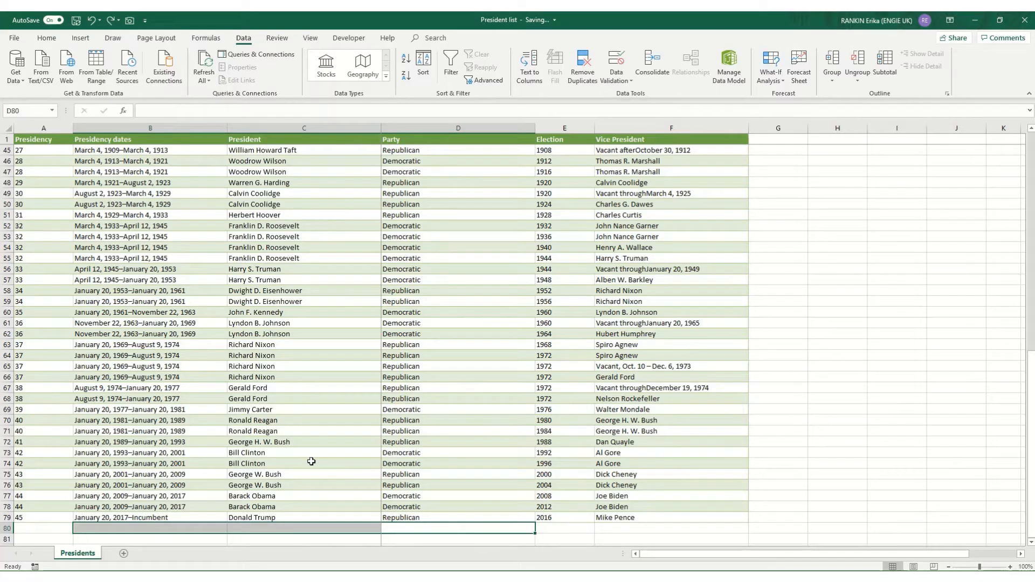
pyautogui.moveTo(269, 468)
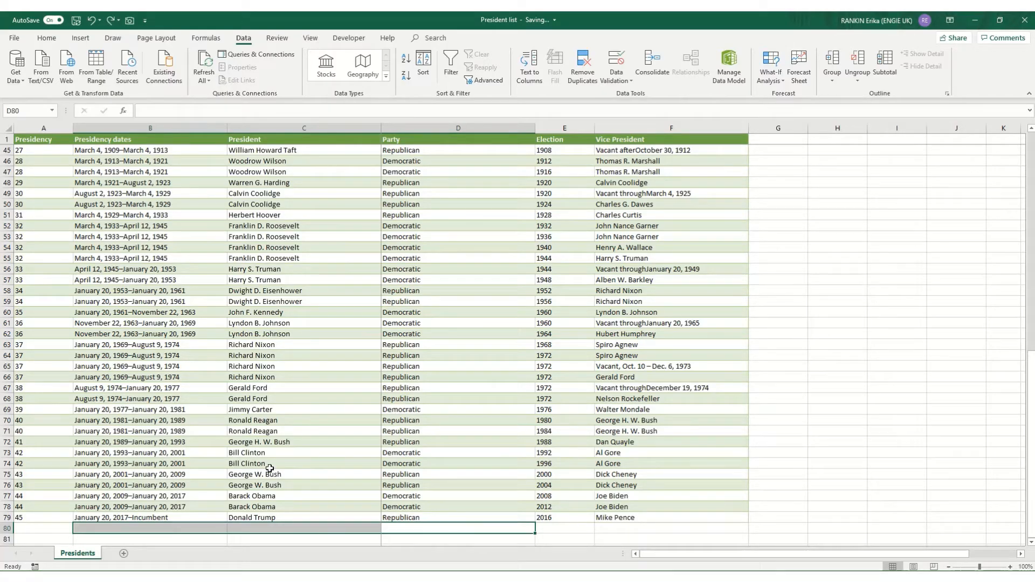
pyautogui.click(151, 387)
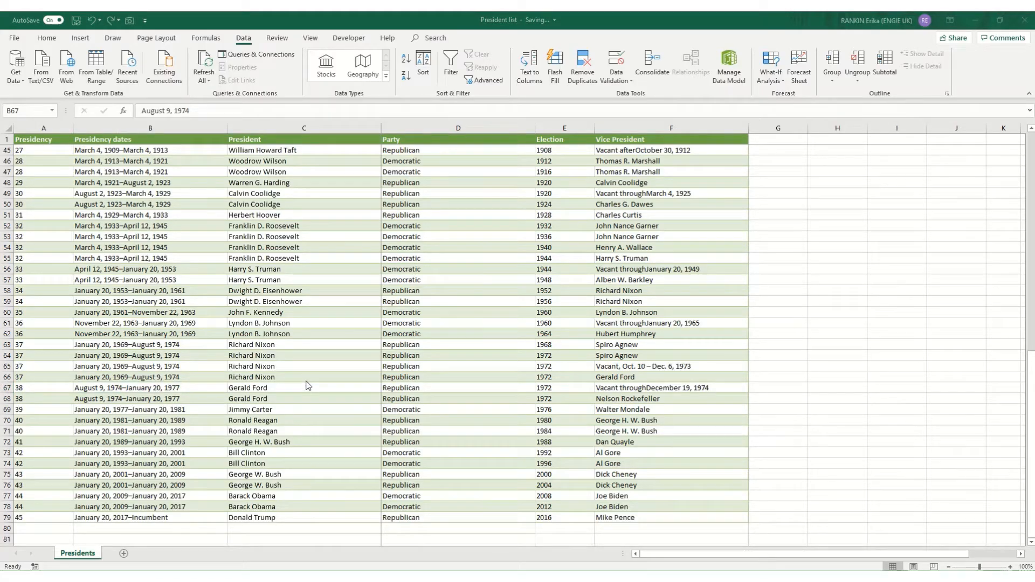
pyautogui.click(150, 313)
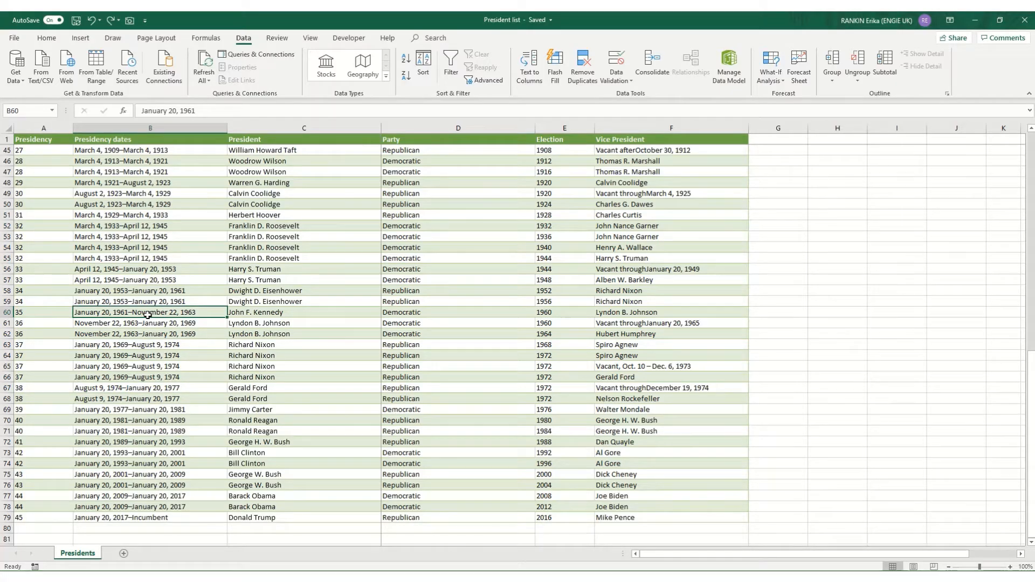
pyautogui.press('ctrl+1')
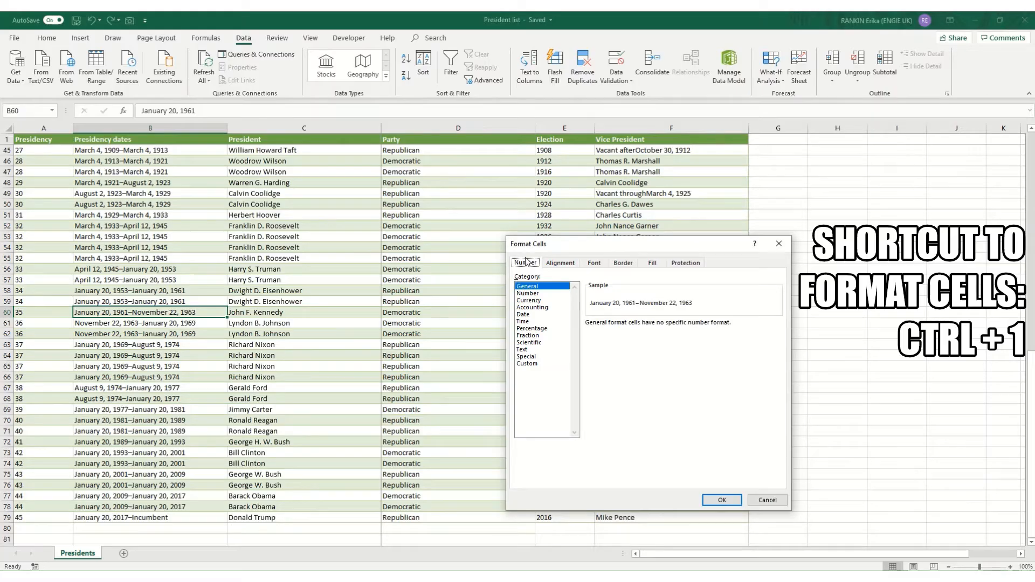
pyautogui.moveTo(535, 376)
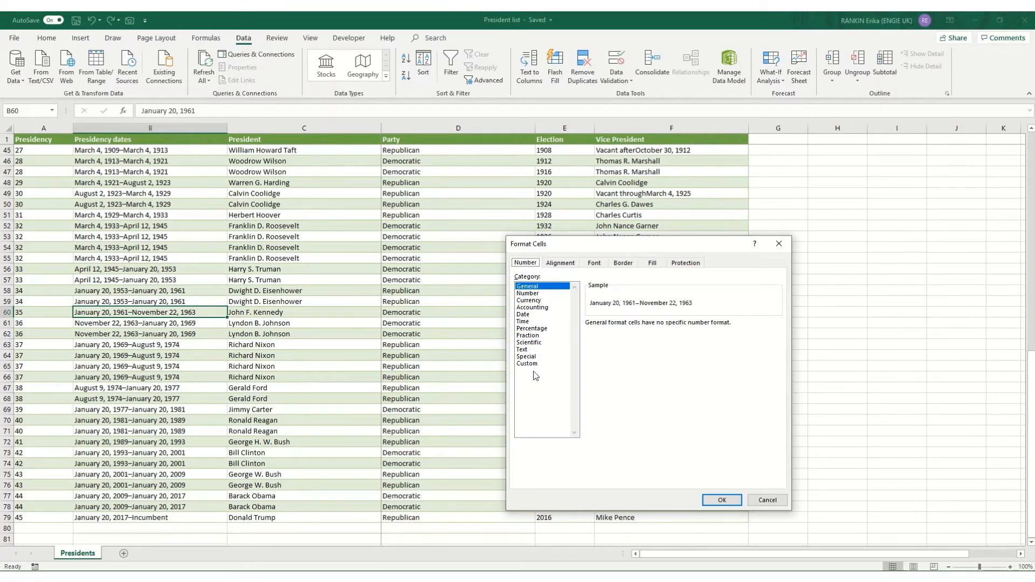
pyautogui.moveTo(566, 272)
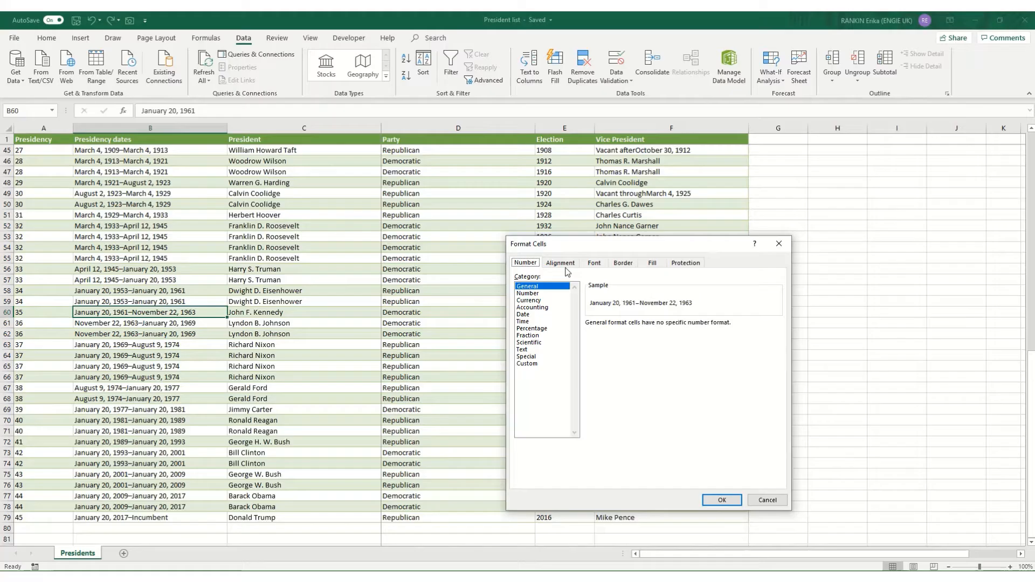
pyautogui.click(559, 263)
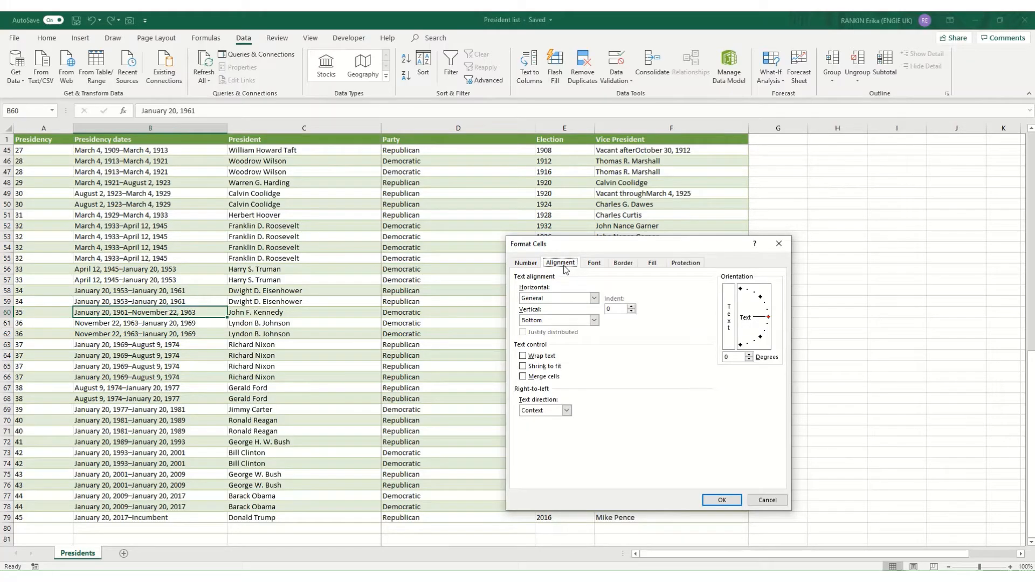
pyautogui.click(594, 263)
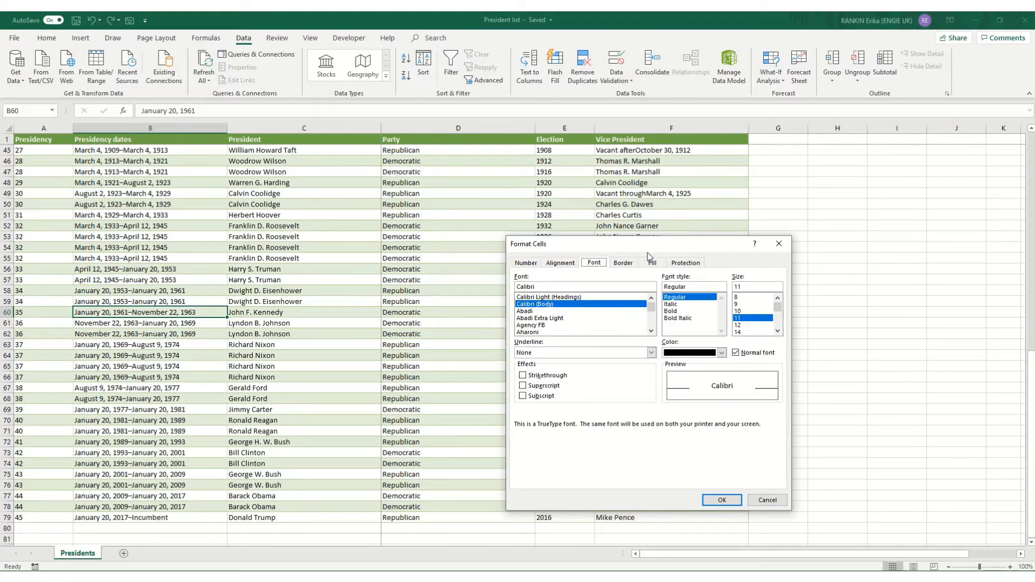
pyautogui.click(622, 263)
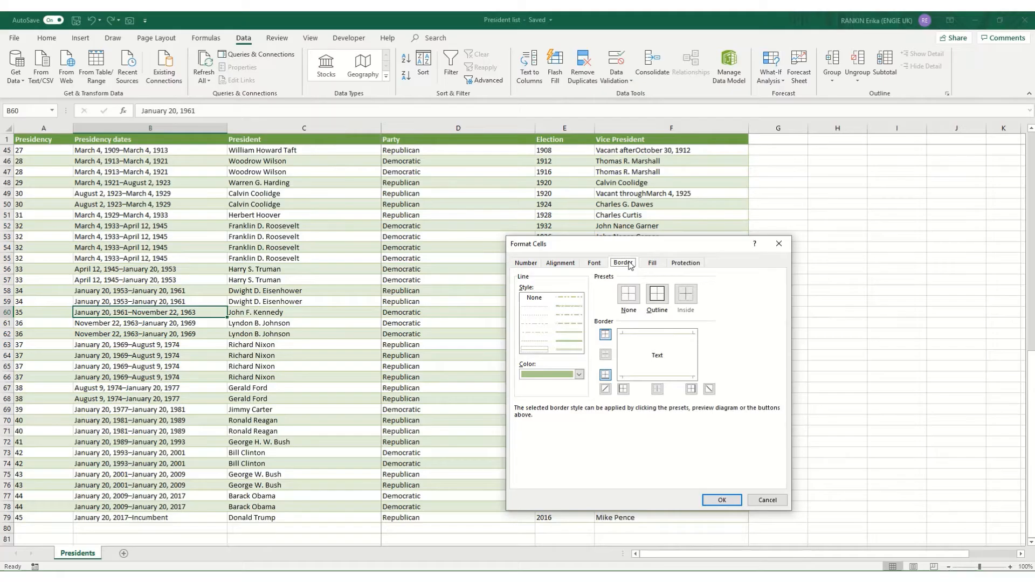
pyautogui.click(652, 263)
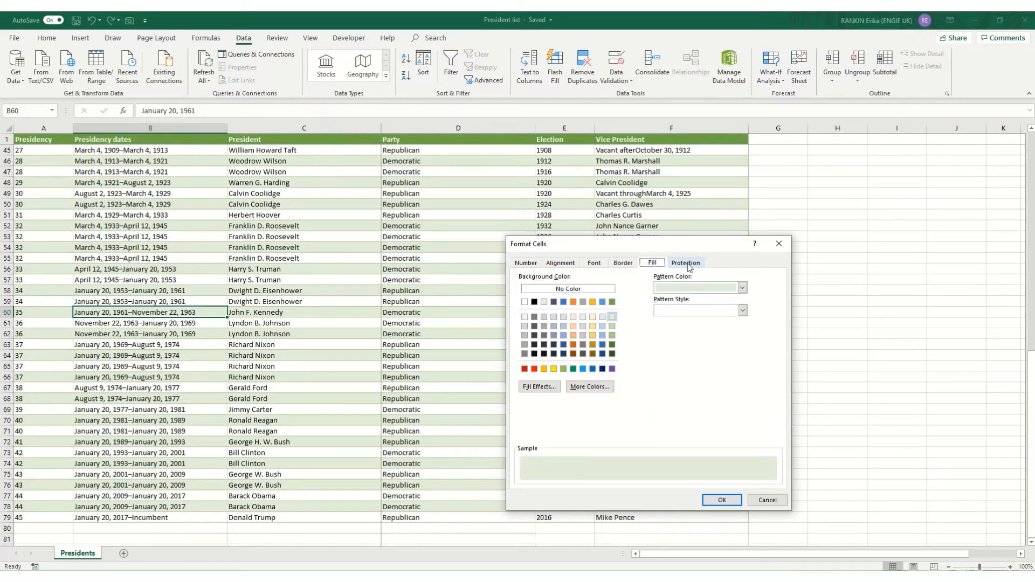
pyautogui.moveTo(706, 255)
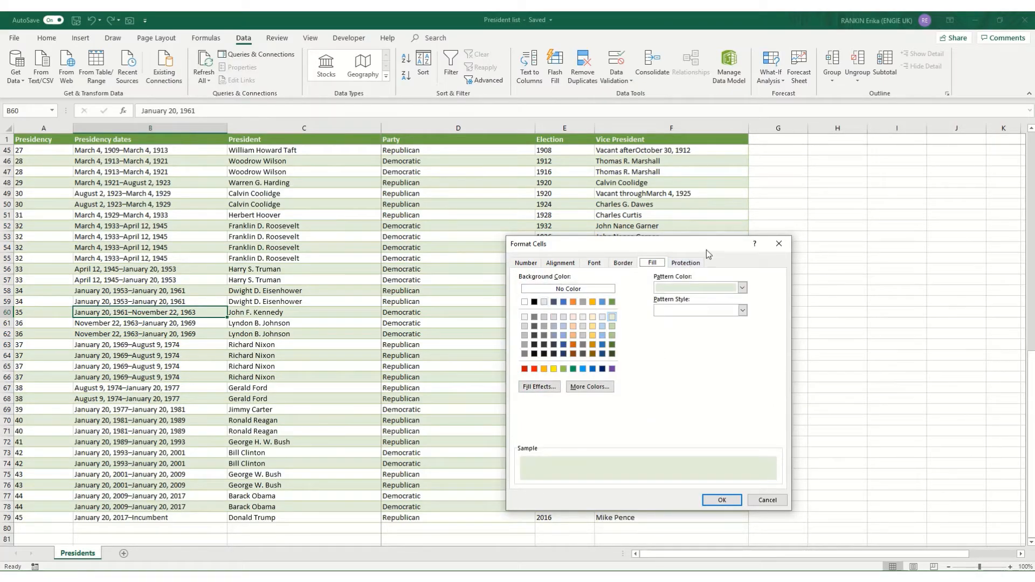
pyautogui.click(684, 262)
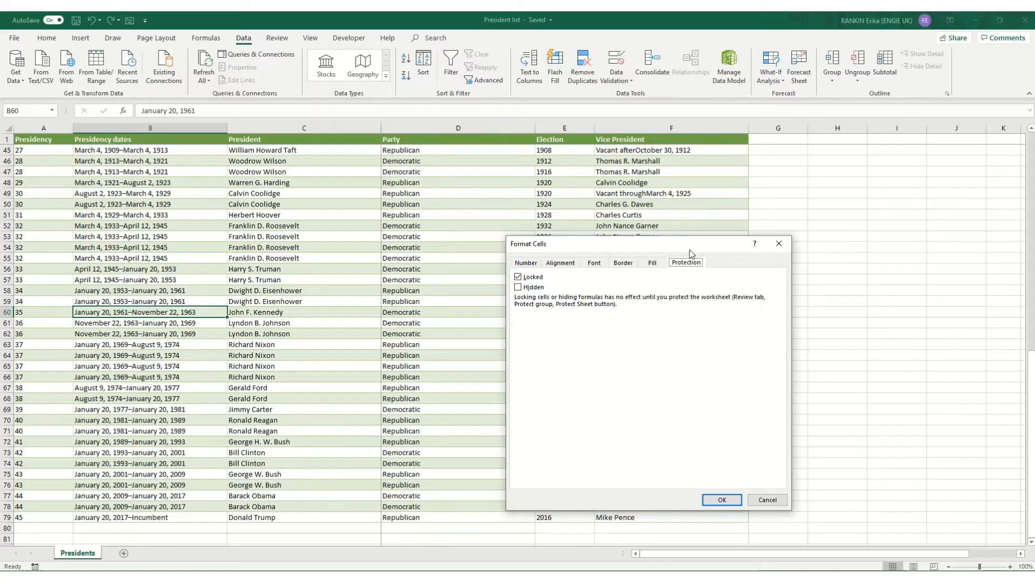
pyautogui.moveTo(571, 299)
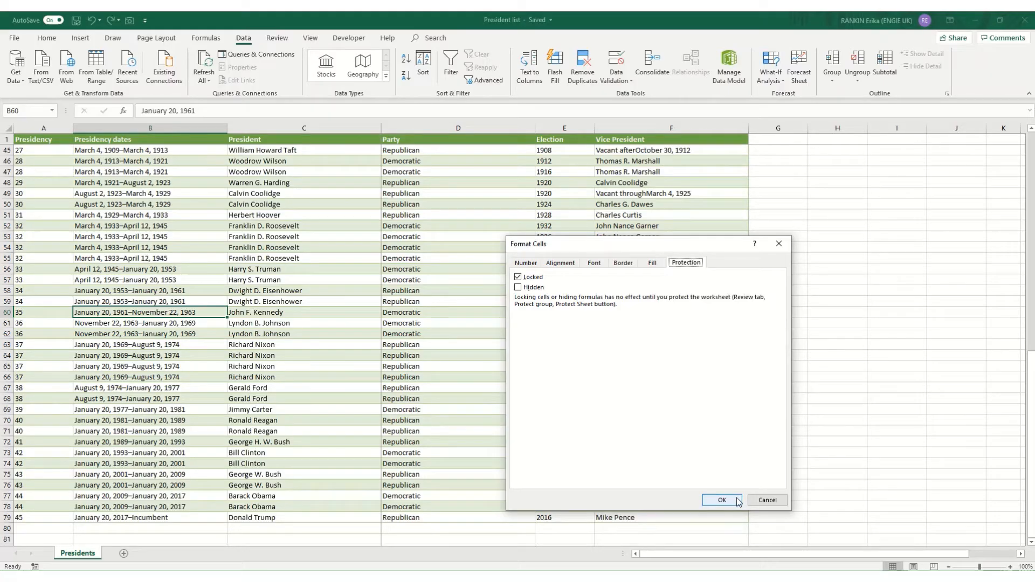
pyautogui.click(720, 499)
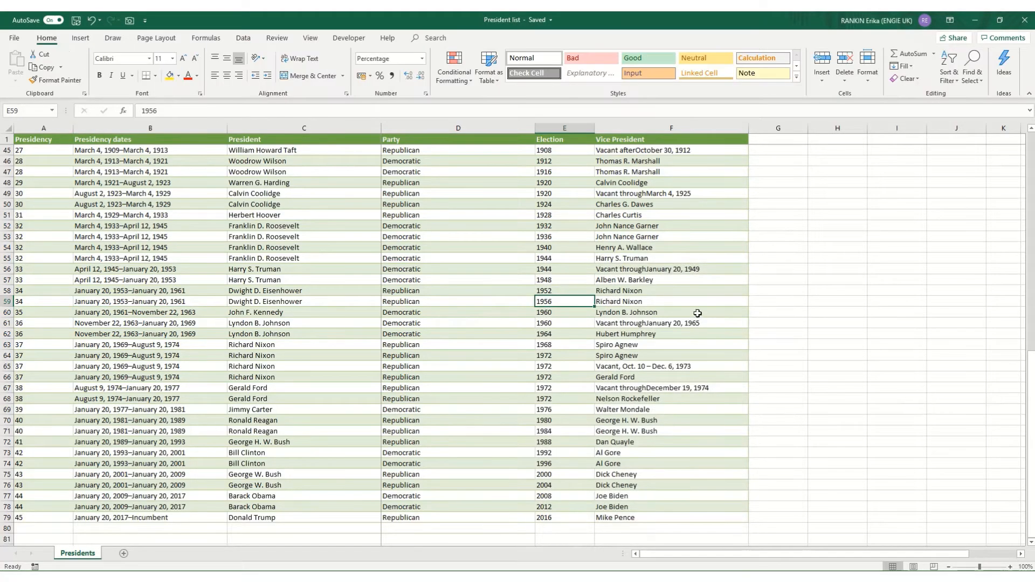
pyautogui.moveTo(801, 294)
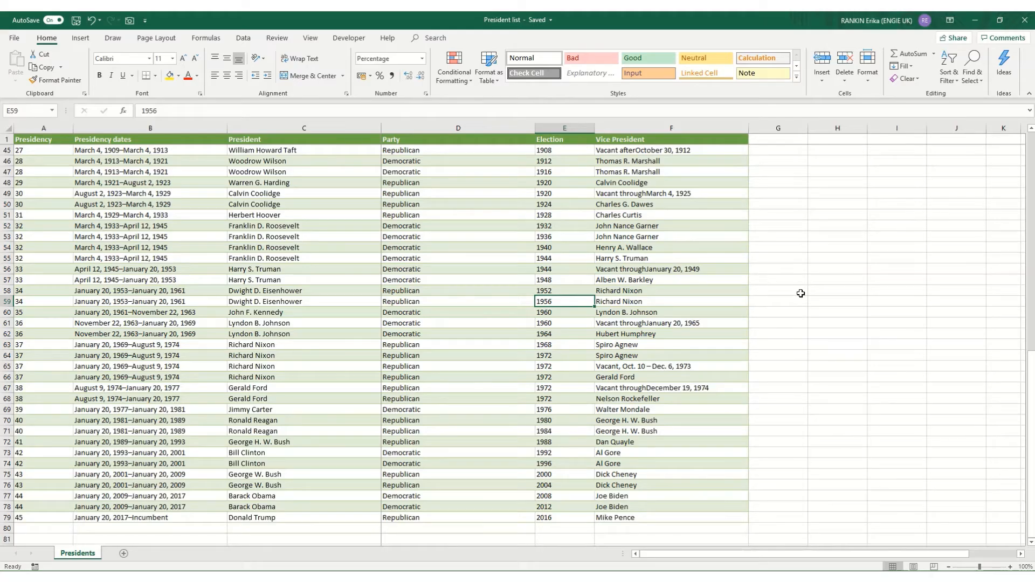
pyautogui.click(837, 290)
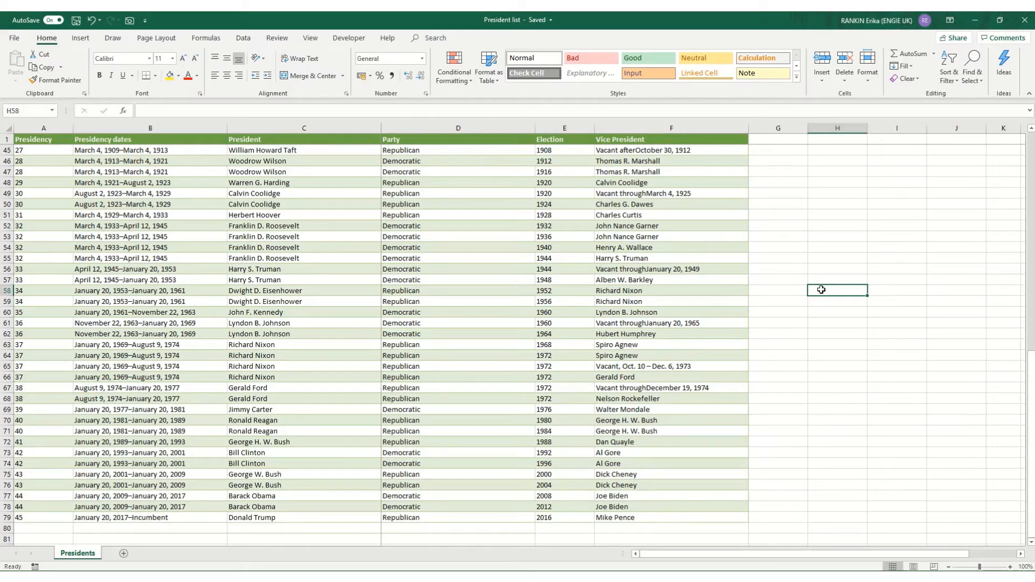
pyautogui.write('0.')
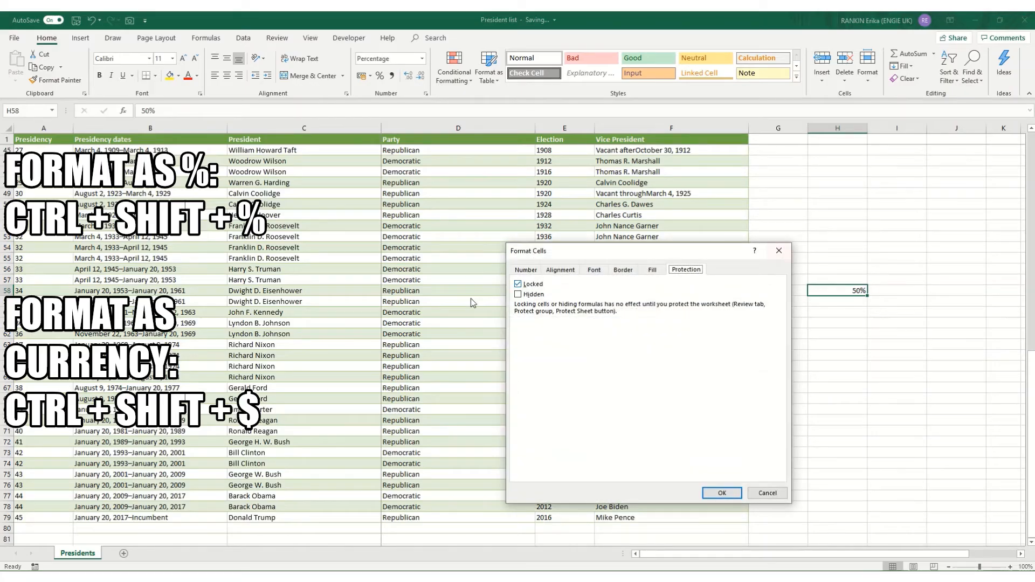
pyautogui.click(525, 269)
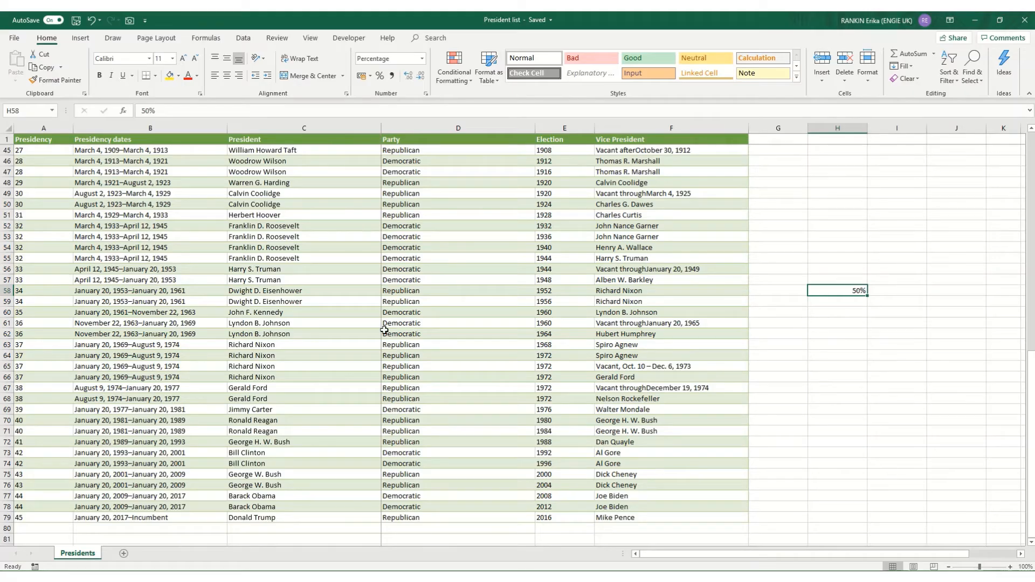
pyautogui.moveTo(265, 312)
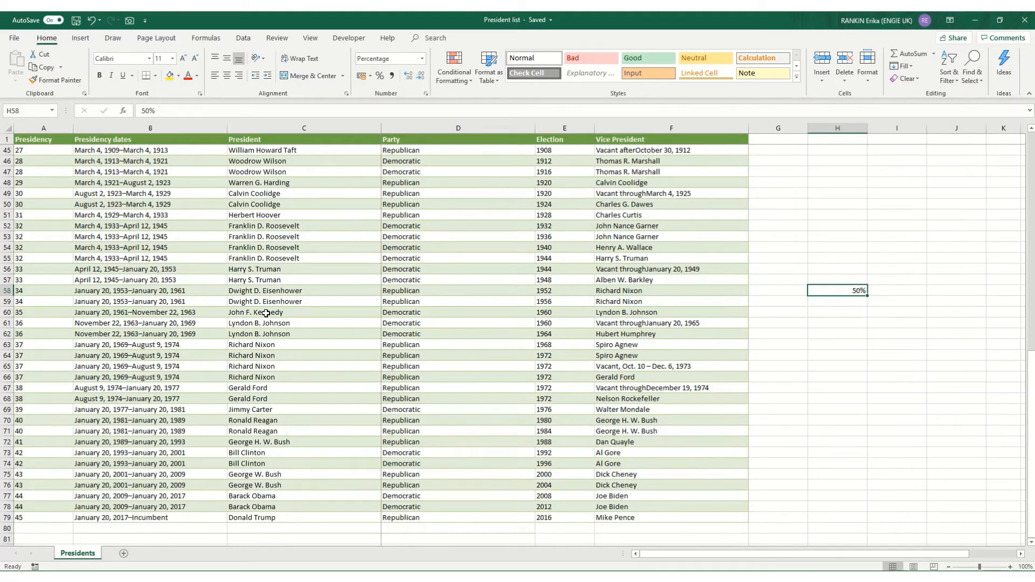
pyautogui.click(388, 59)
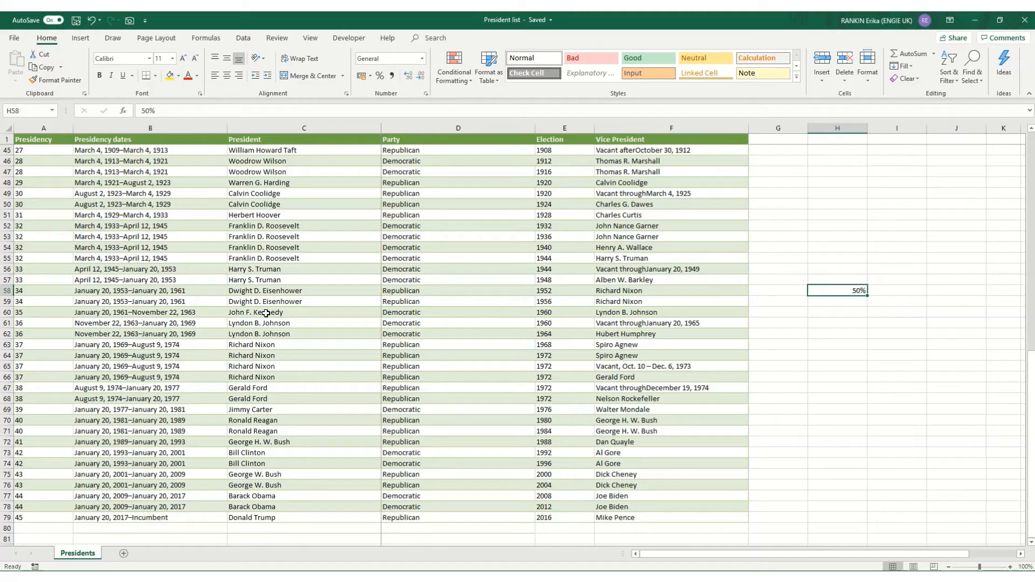
pyautogui.click(150, 182)
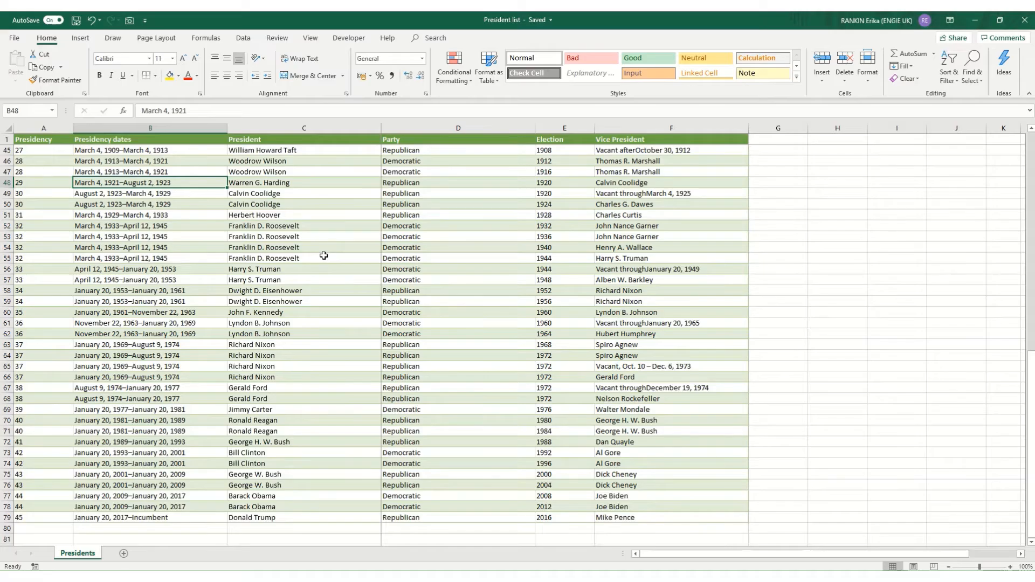
pyautogui.press('ctrl+g')
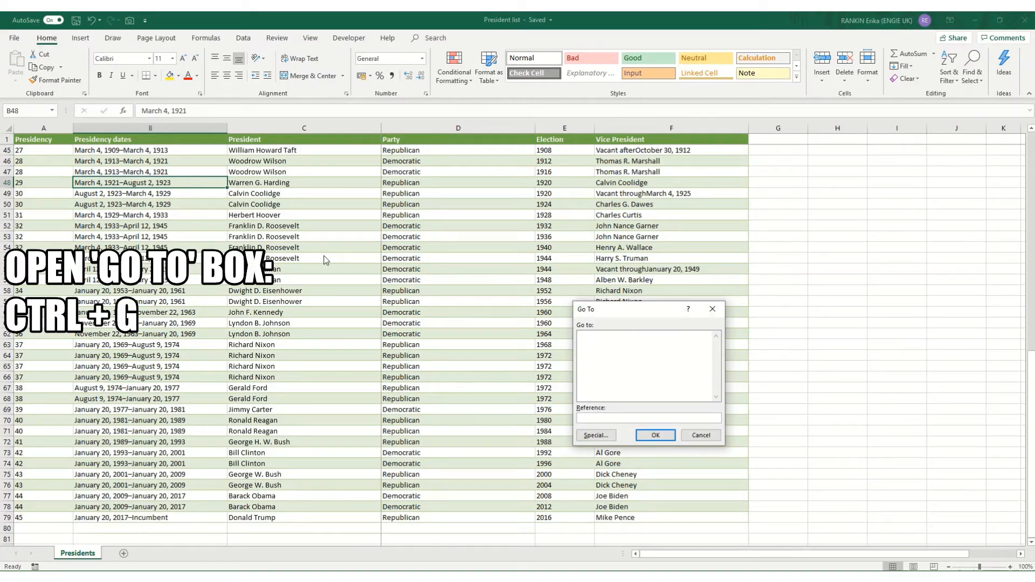
pyautogui.moveTo(40, 552)
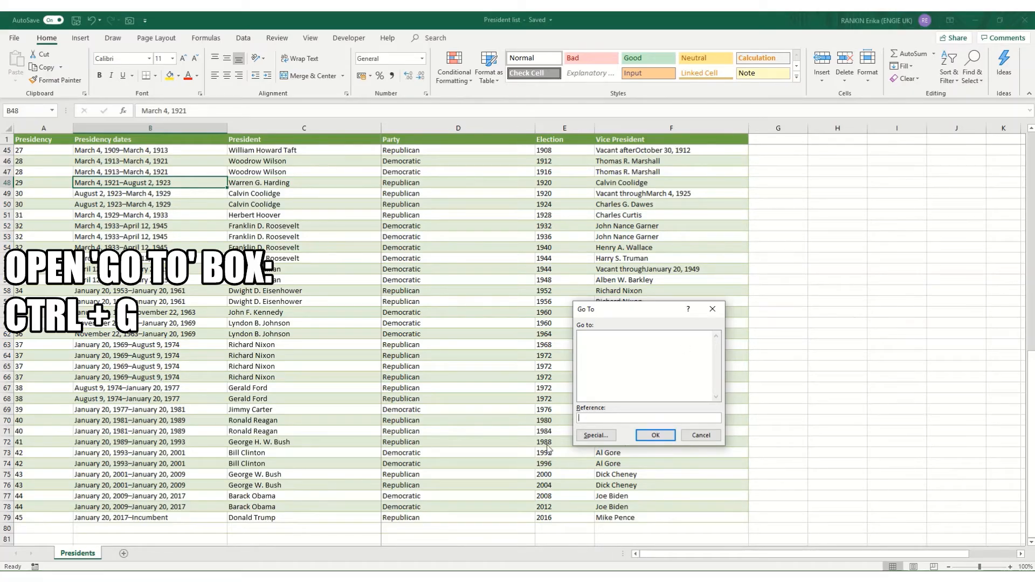
pyautogui.moveTo(601, 355)
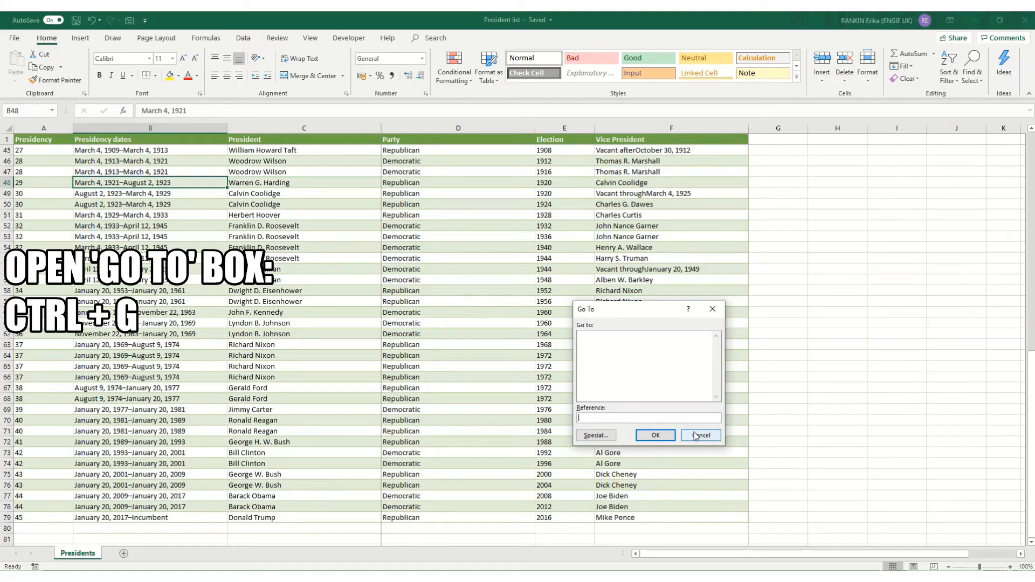
pyautogui.click(701, 435)
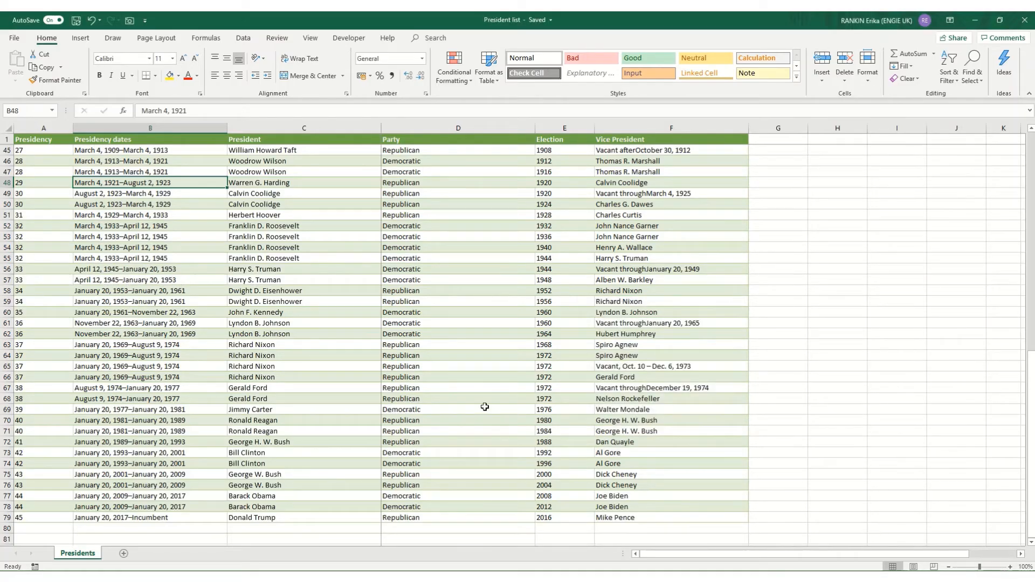
pyautogui.moveTo(398, 254)
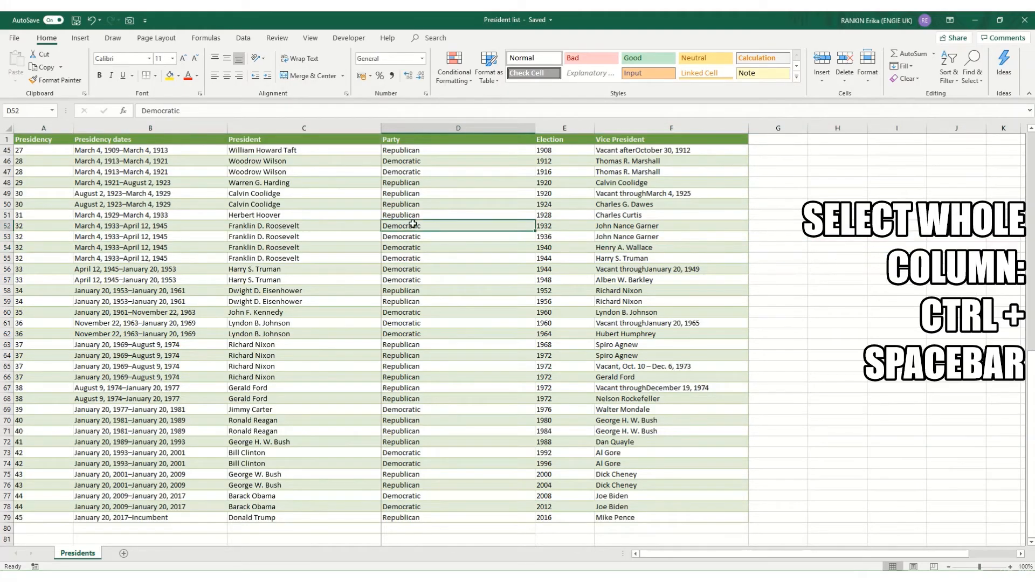
pyautogui.press('ctrl+space')
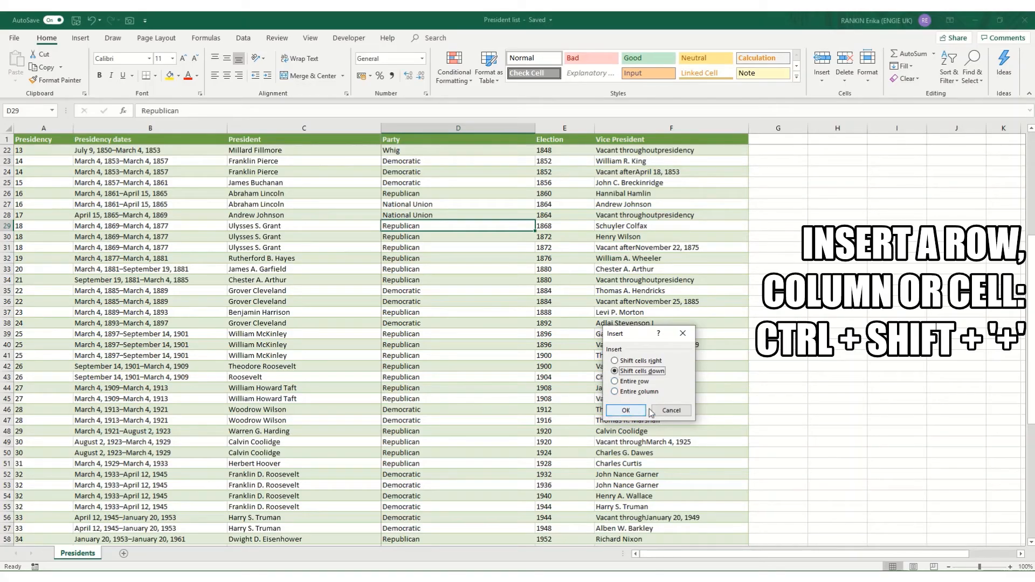
pyautogui.click(615, 381)
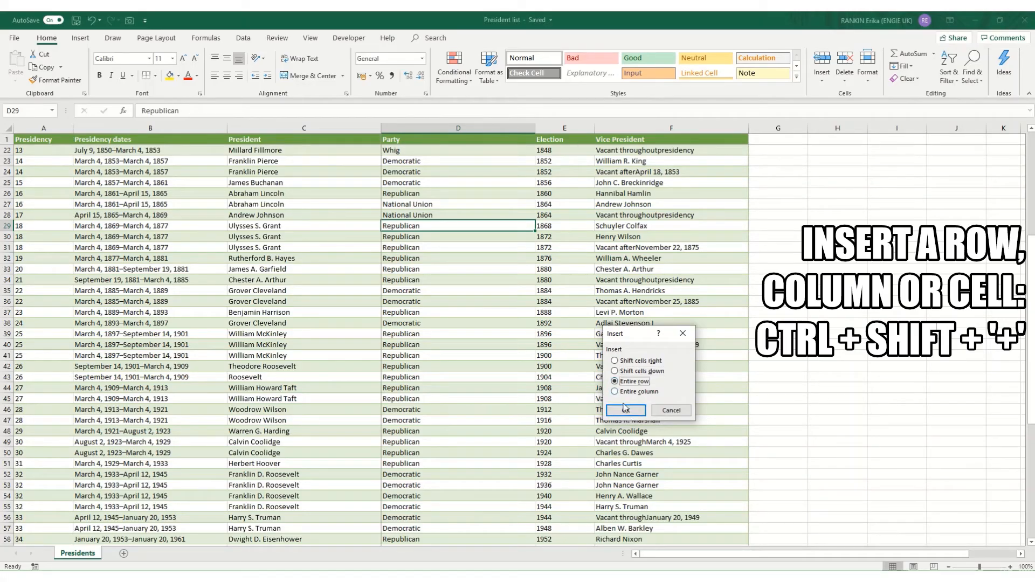
pyautogui.click(625, 410)
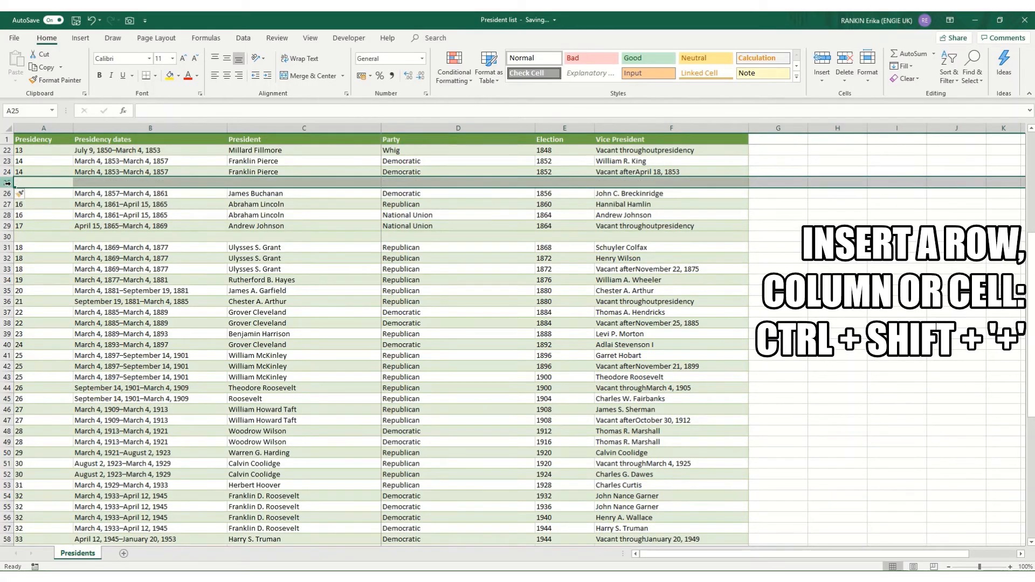
pyautogui.click(303, 128)
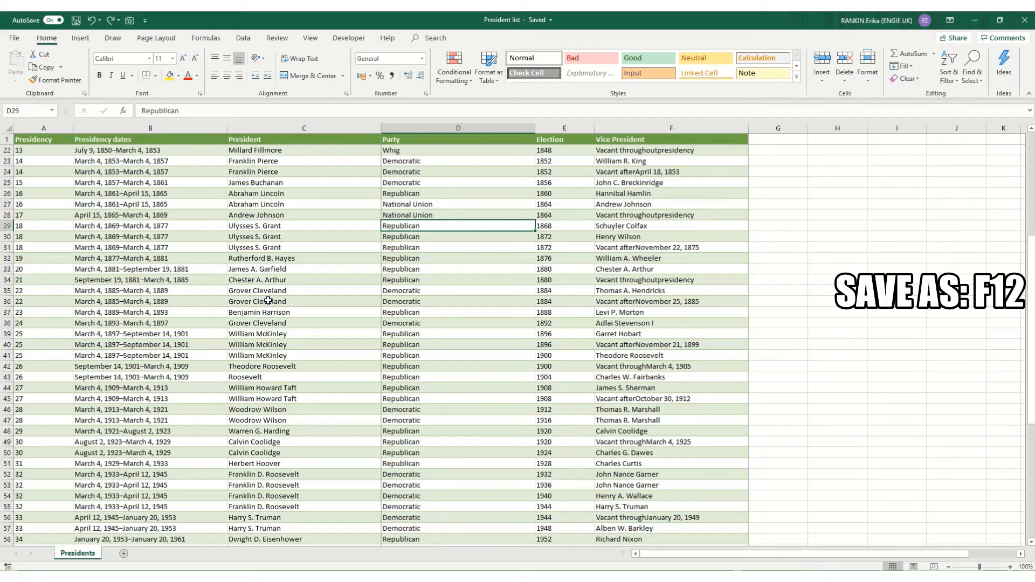
pyautogui.press('F12')
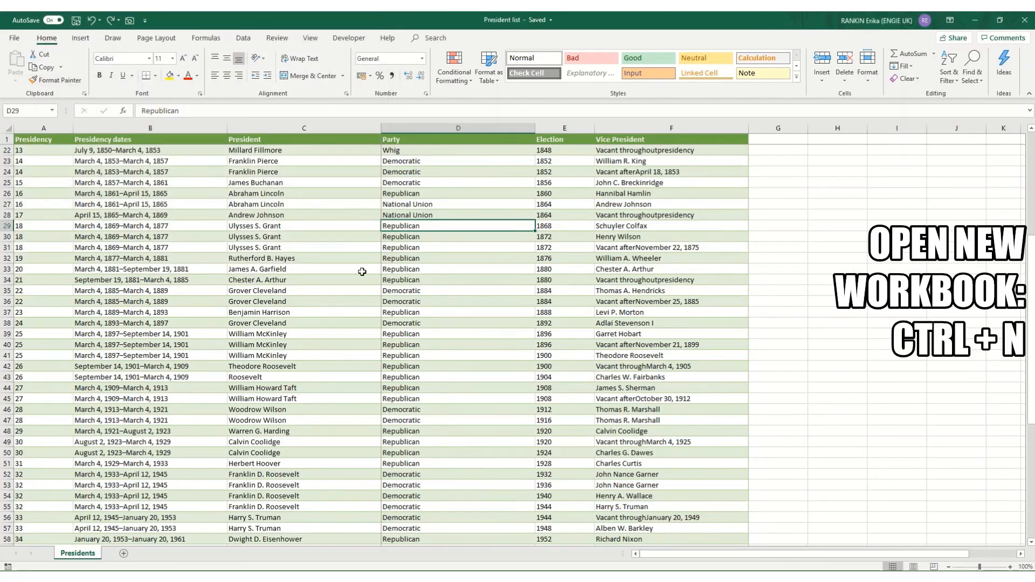
pyautogui.press('ctrl+n')
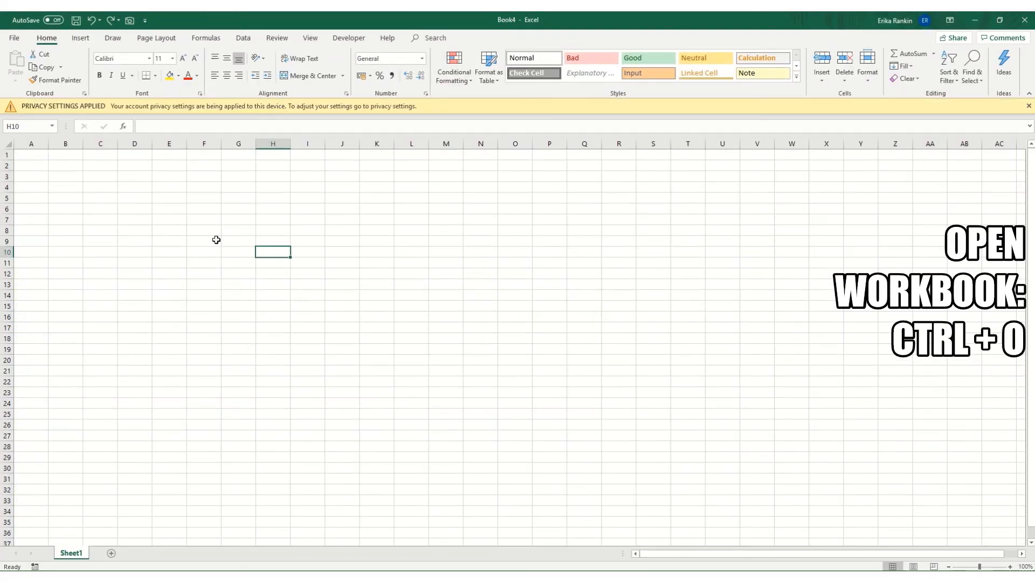
pyautogui.press('ctrl+o')
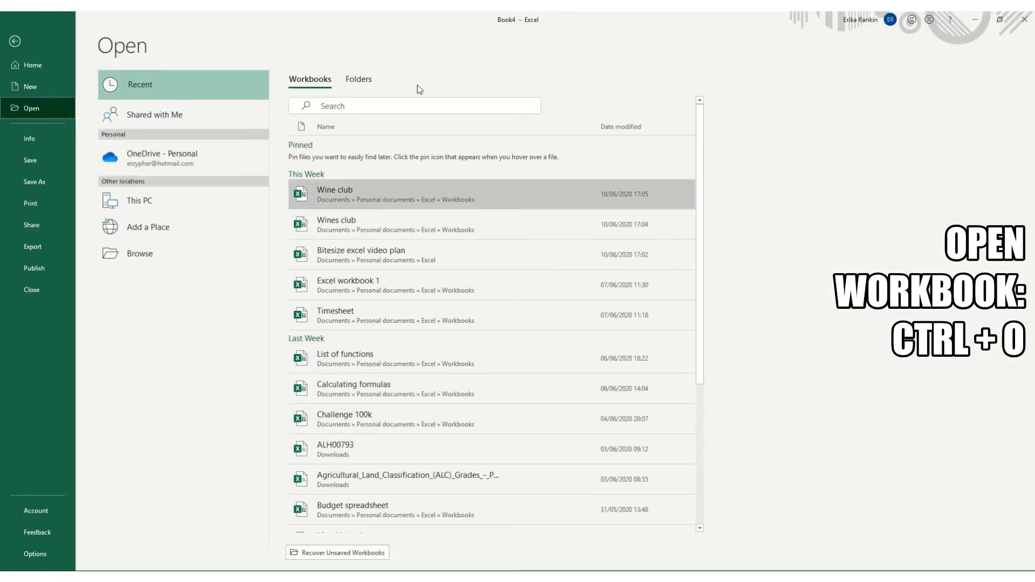
pyautogui.moveTo(360, 173)
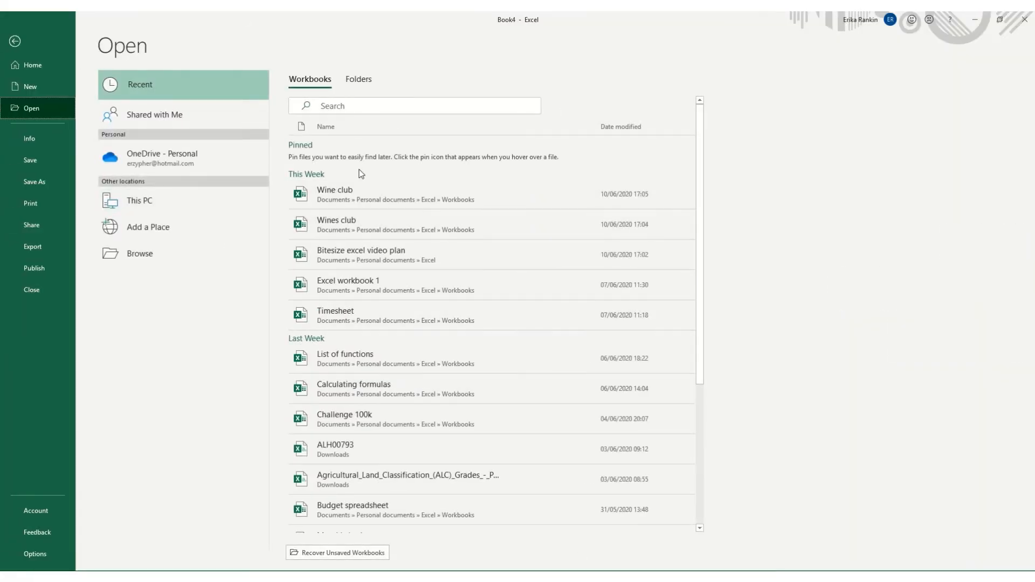
pyautogui.moveTo(24, 16)
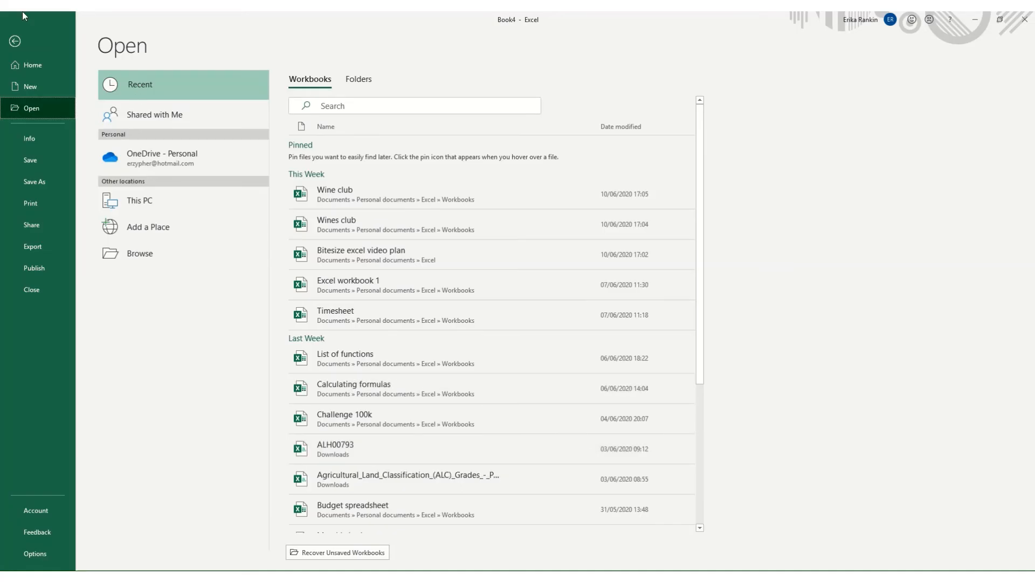
pyautogui.click(14, 41)
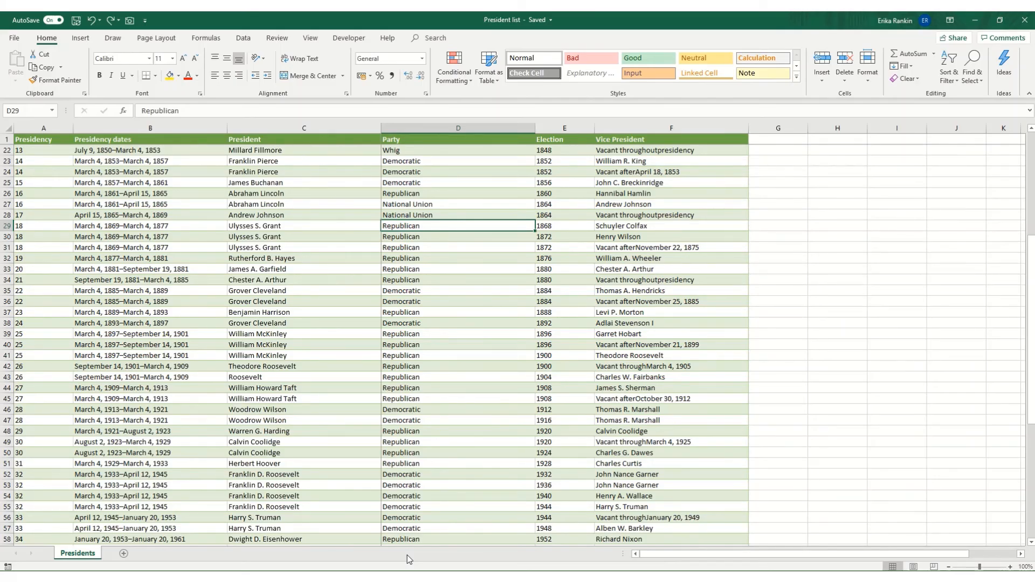
pyautogui.moveTo(799, 192)
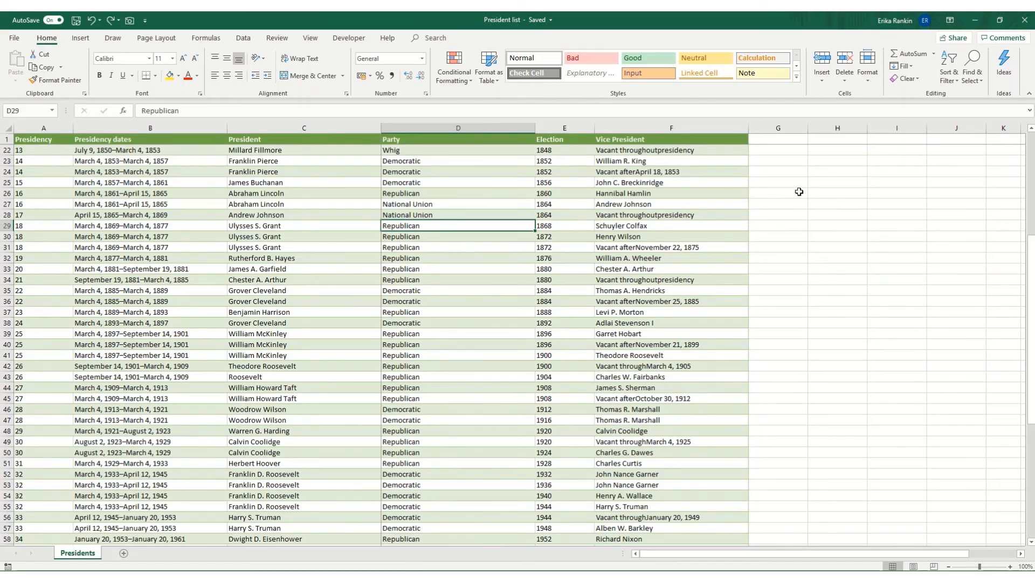
pyautogui.moveTo(798, 160)
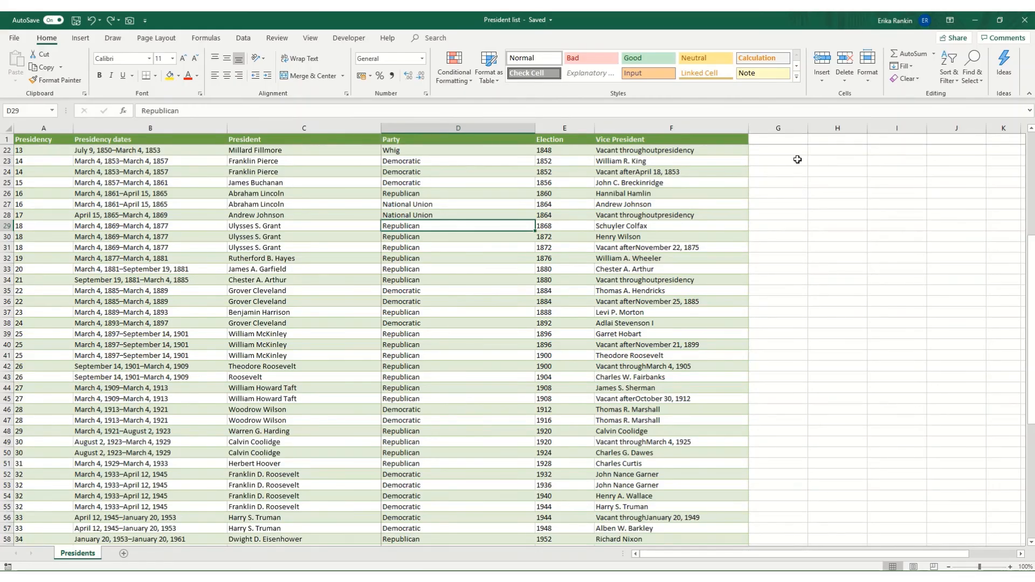
# Insert today's date, 13/06/2020, into H22 with Ctrl+;.
pyautogui.click(837, 150)
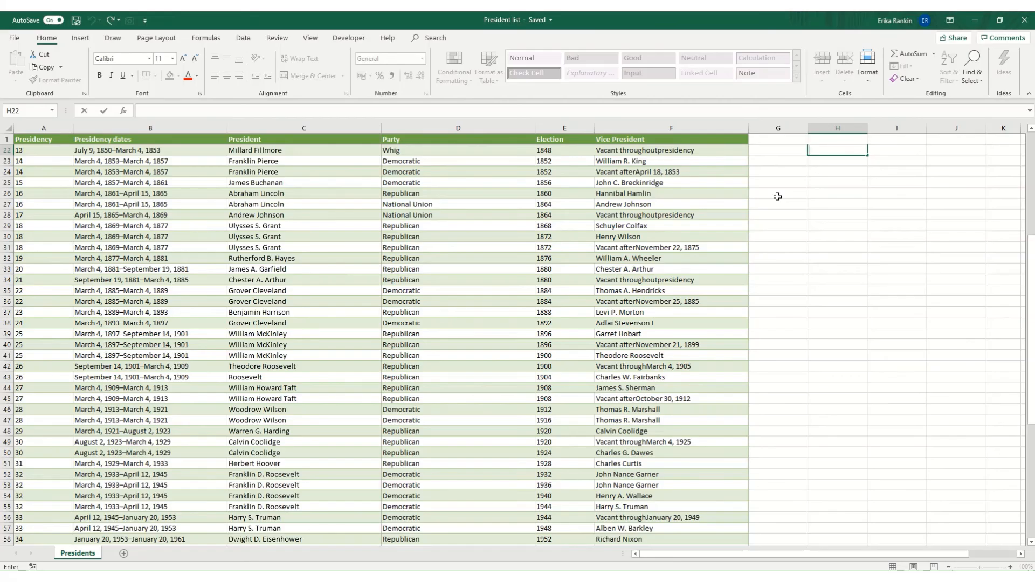
pyautogui.press('ctrl+;')
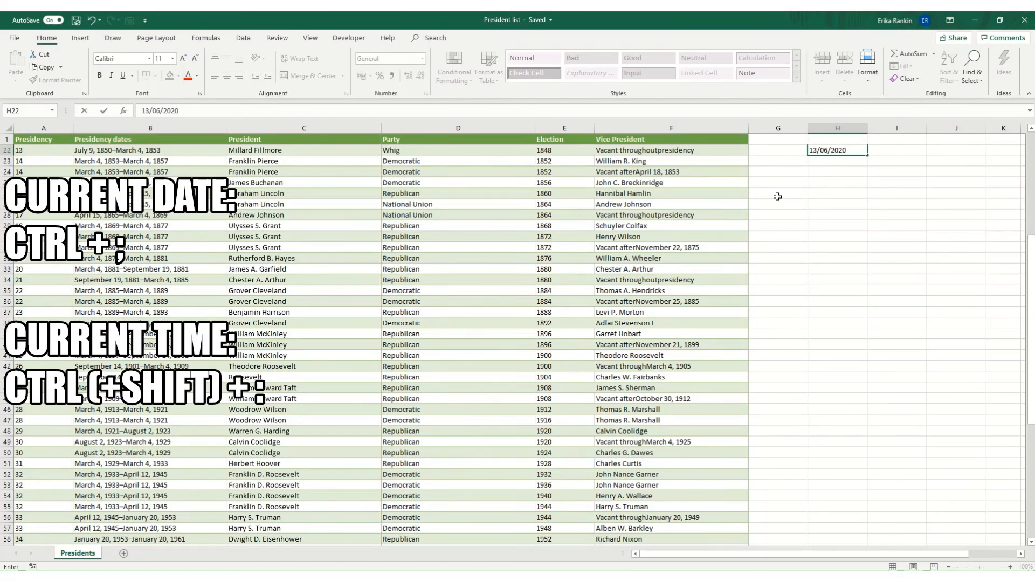